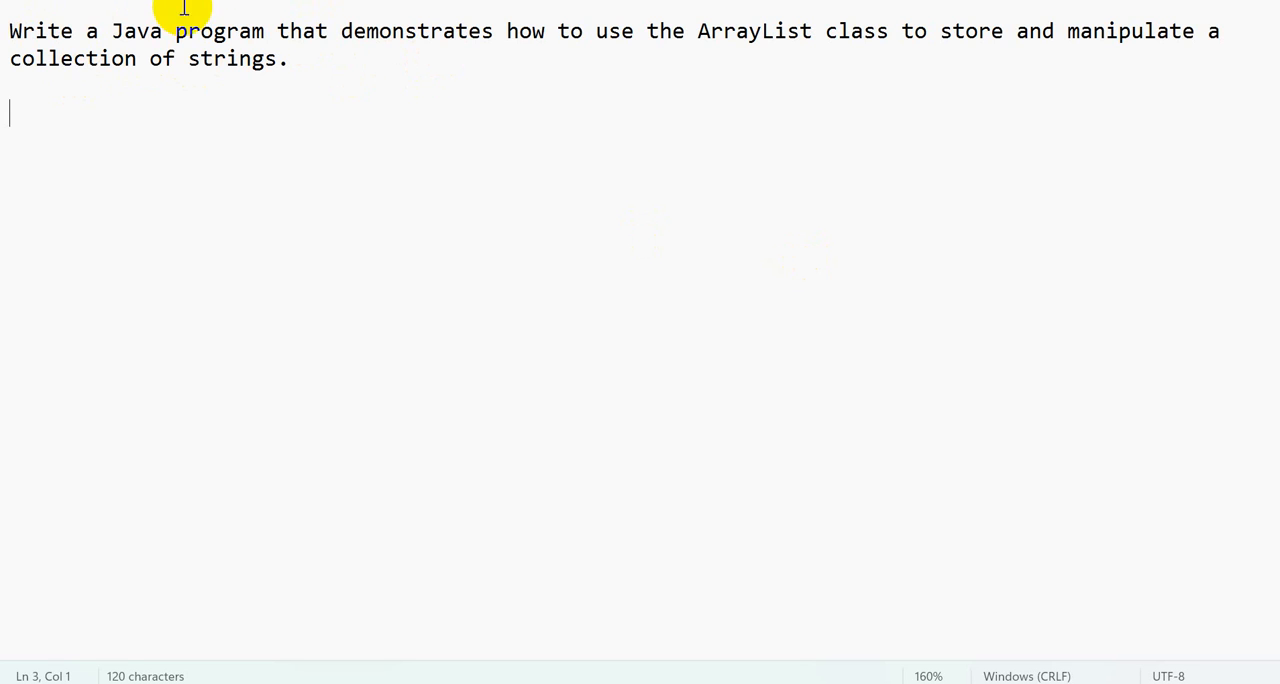
Step: Type ArrayList<String> al = new ArrayList<> into Test's main method
double_click(523, 31)
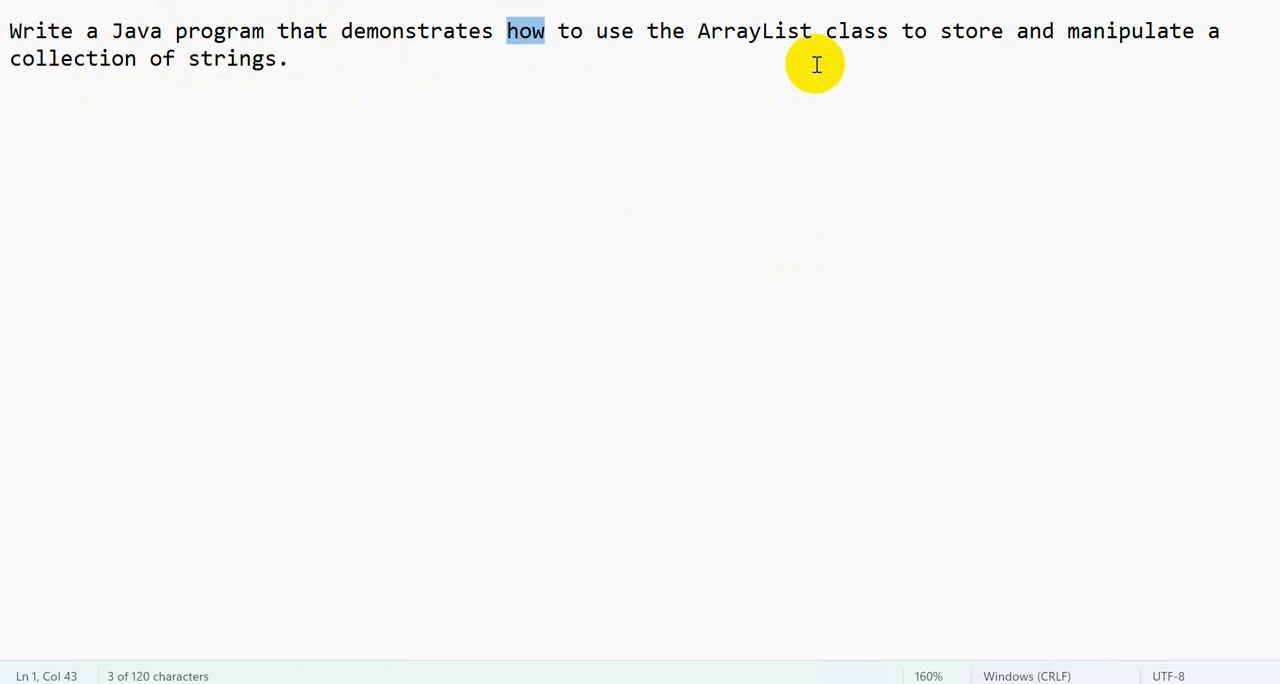
mouse_move(874, 477)
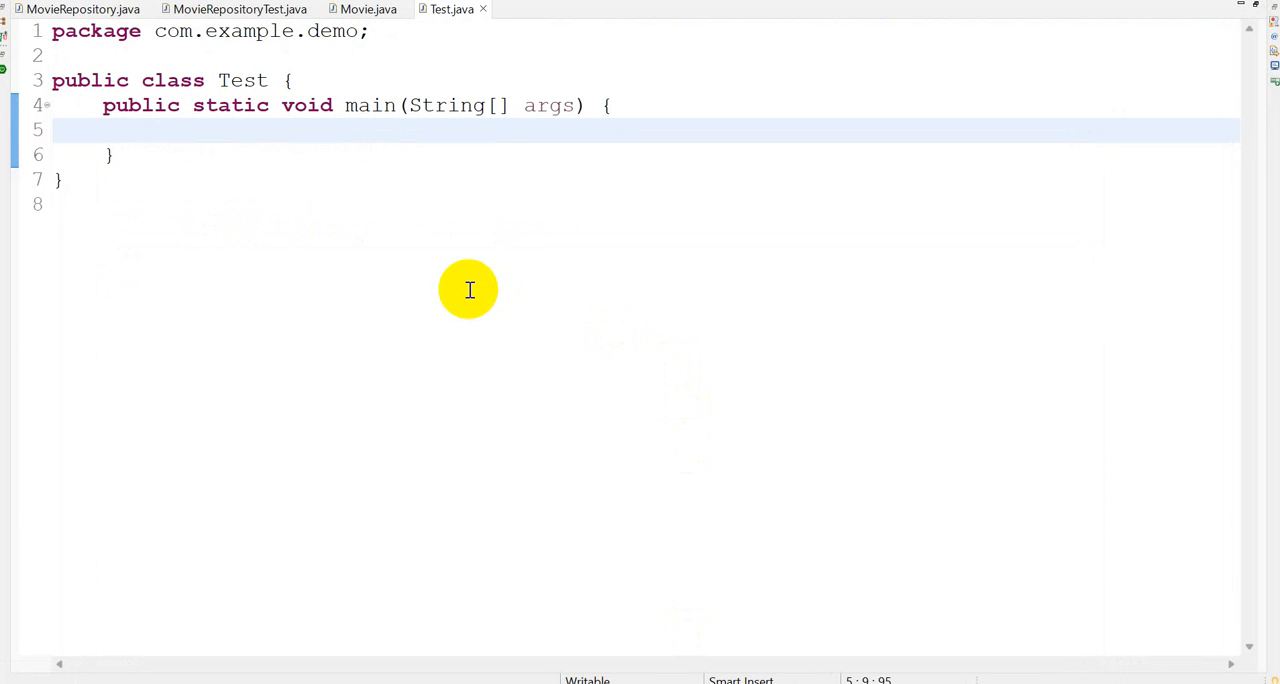
type("L")
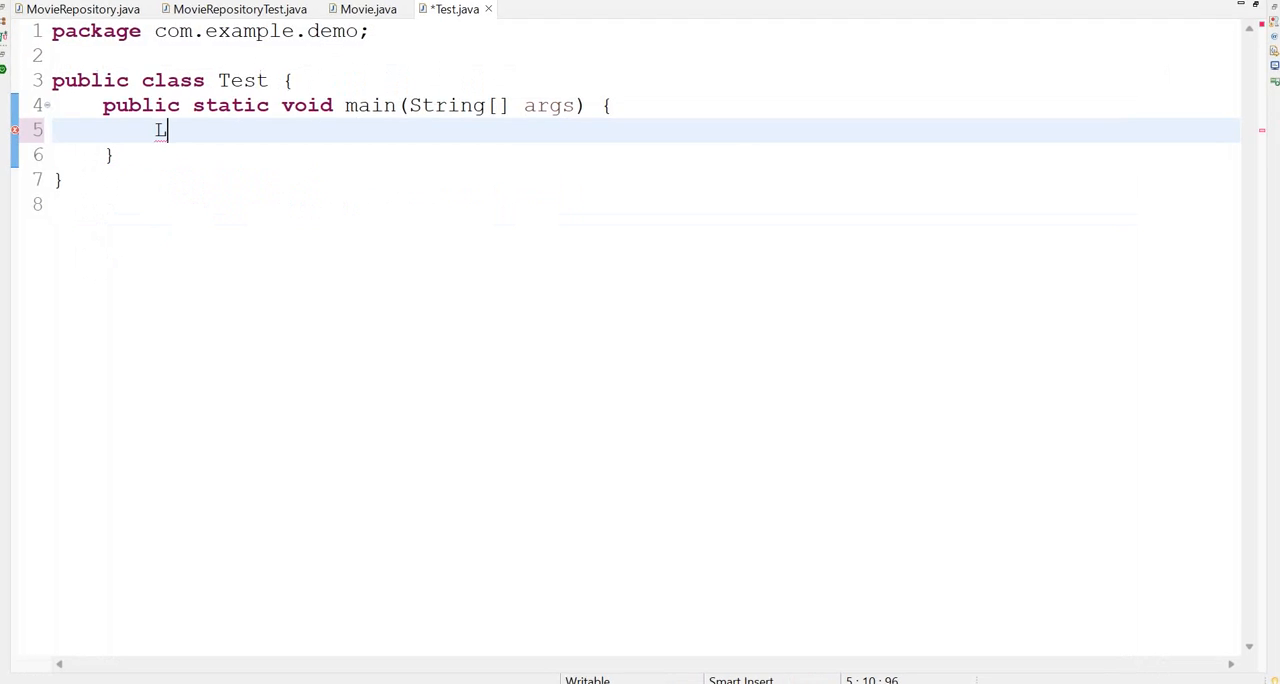
type("rray")
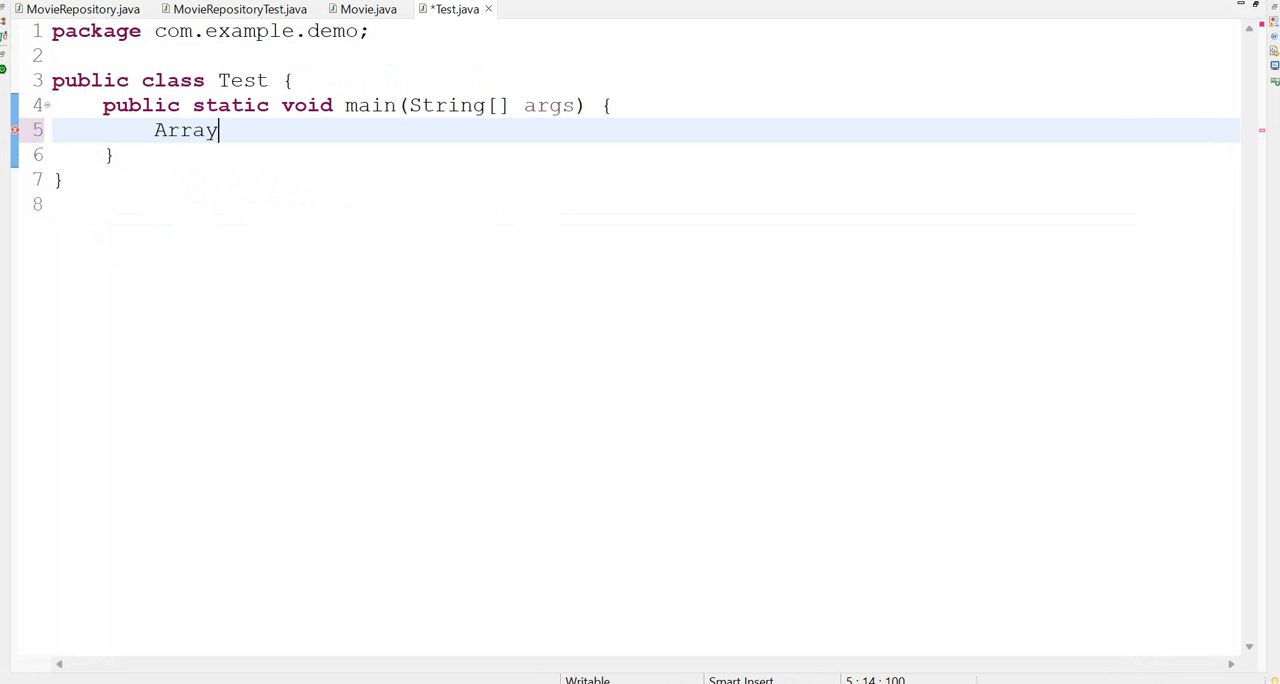
type("List<Stri>")
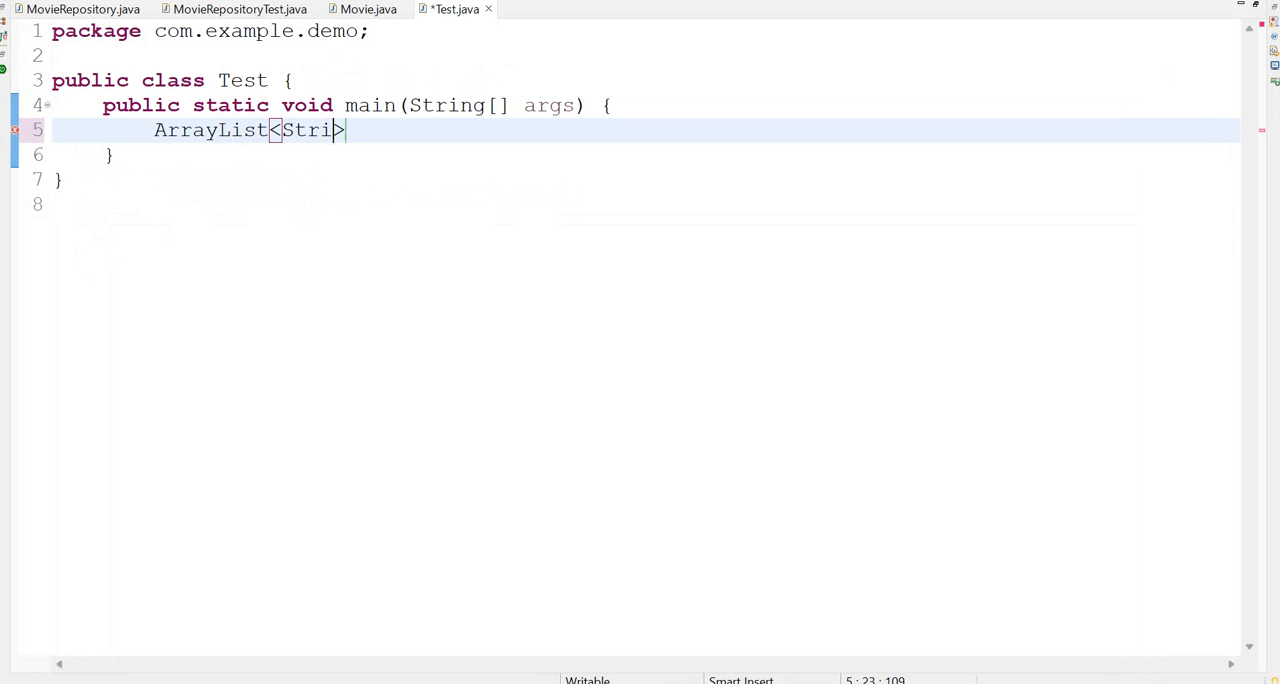
type("ng> al -")
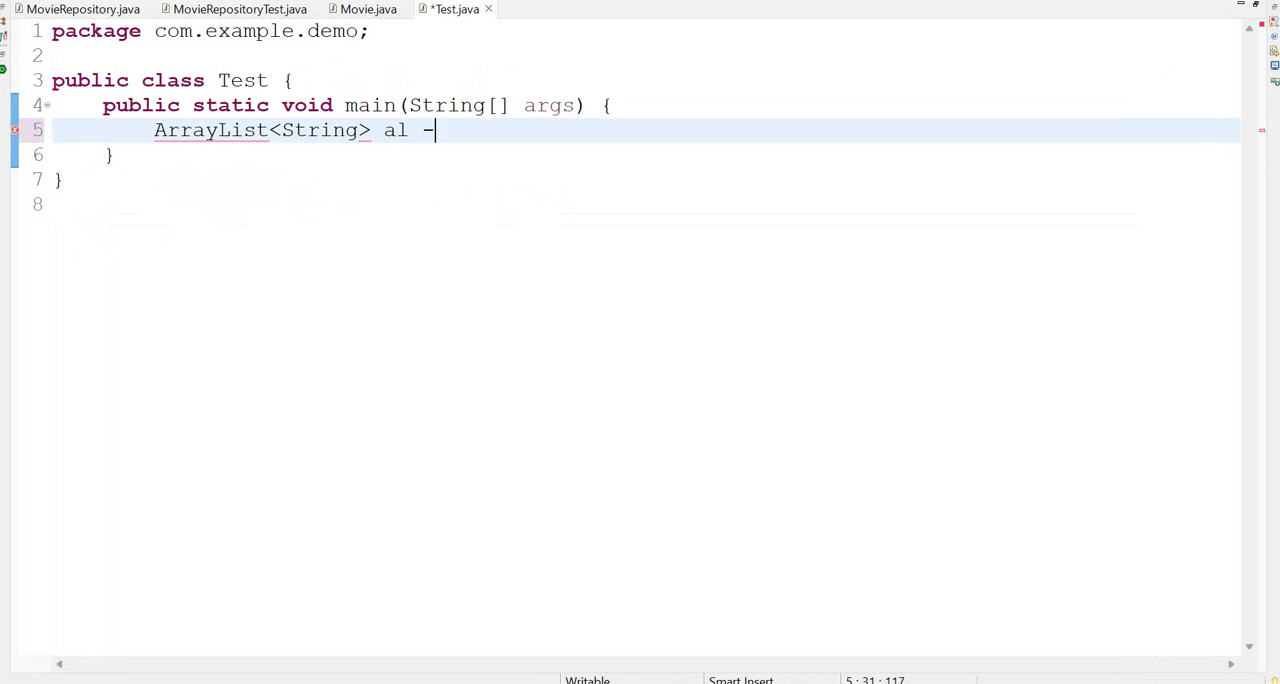
type("= new A")
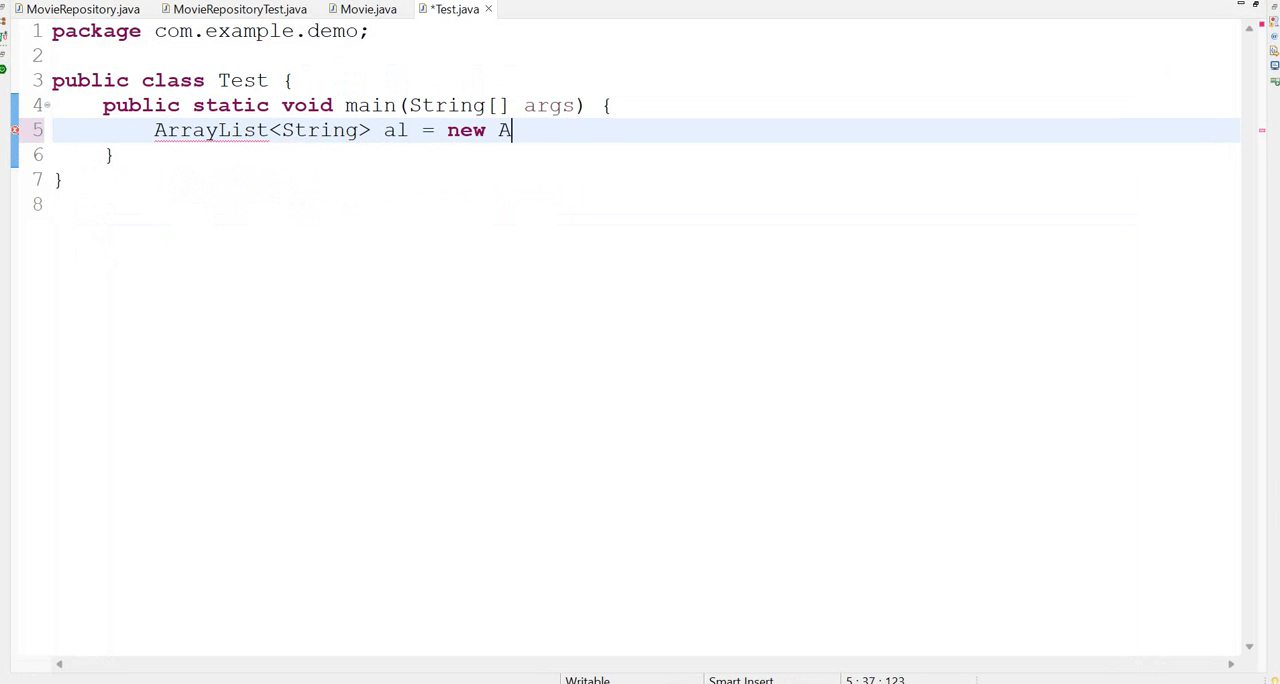
type("rrayList<>")
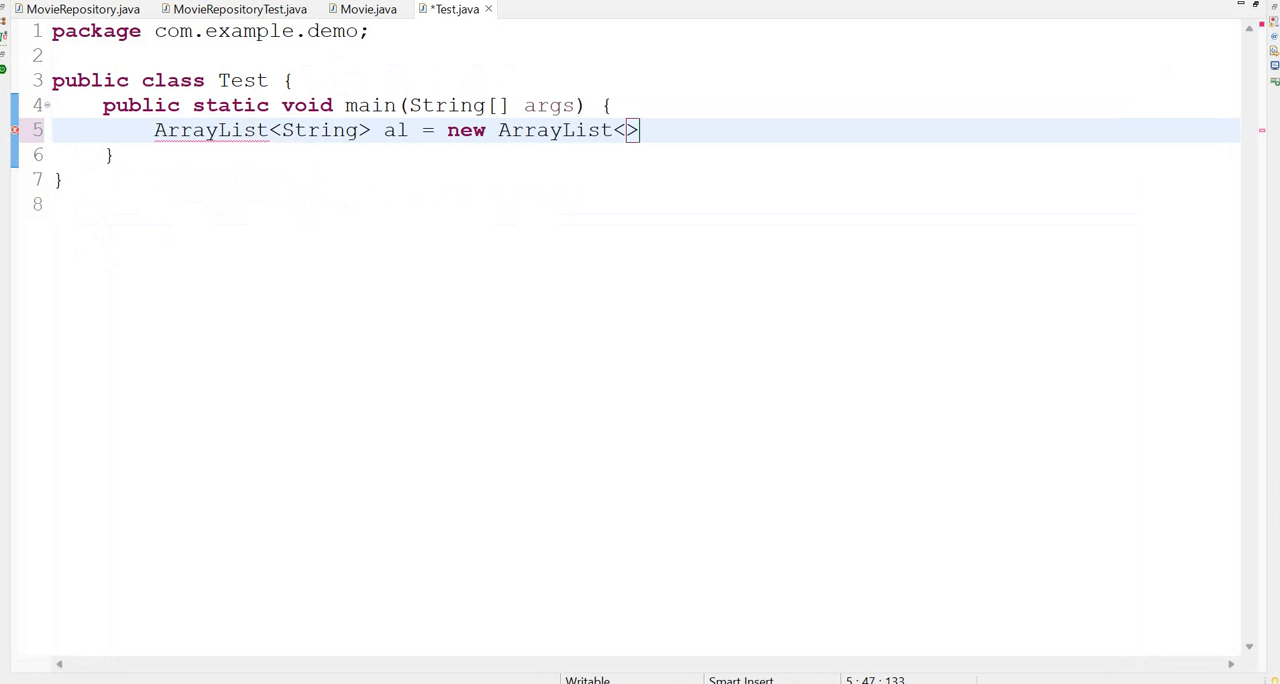
Step: Finish the declaration, import java.util.ArrayList, and add "orange", "apple" and "banana" to al
type("();")
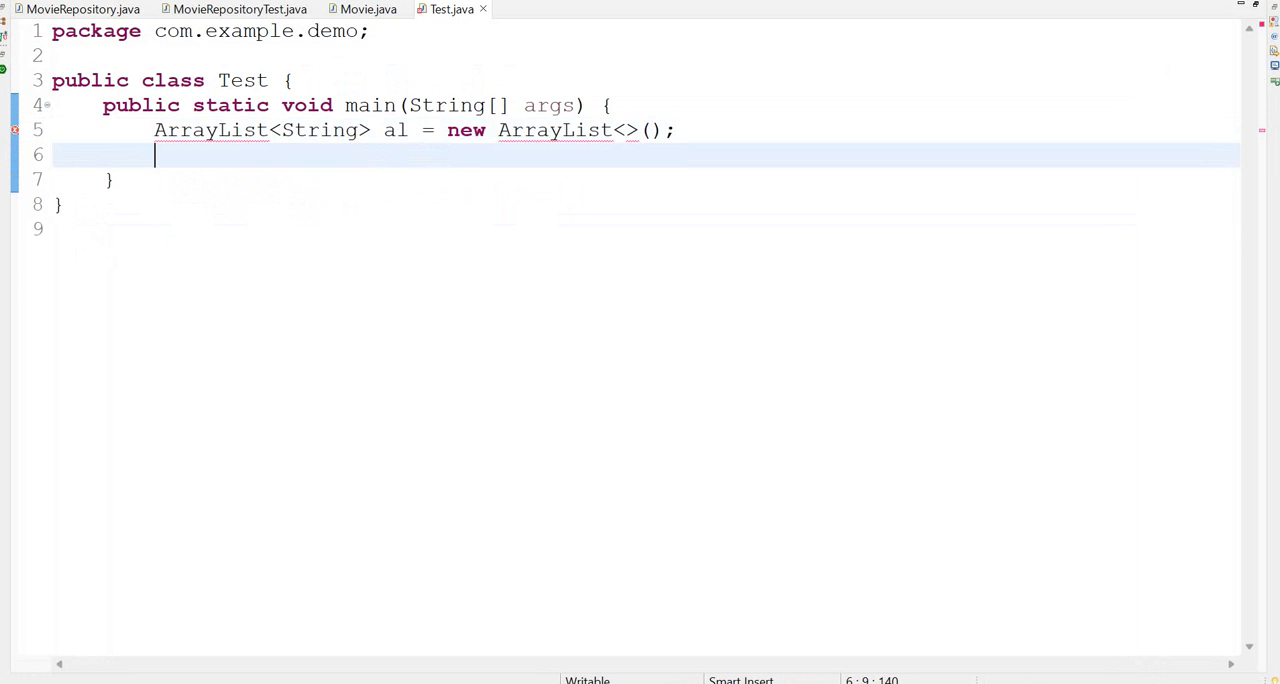
type("al.add(\"\");")
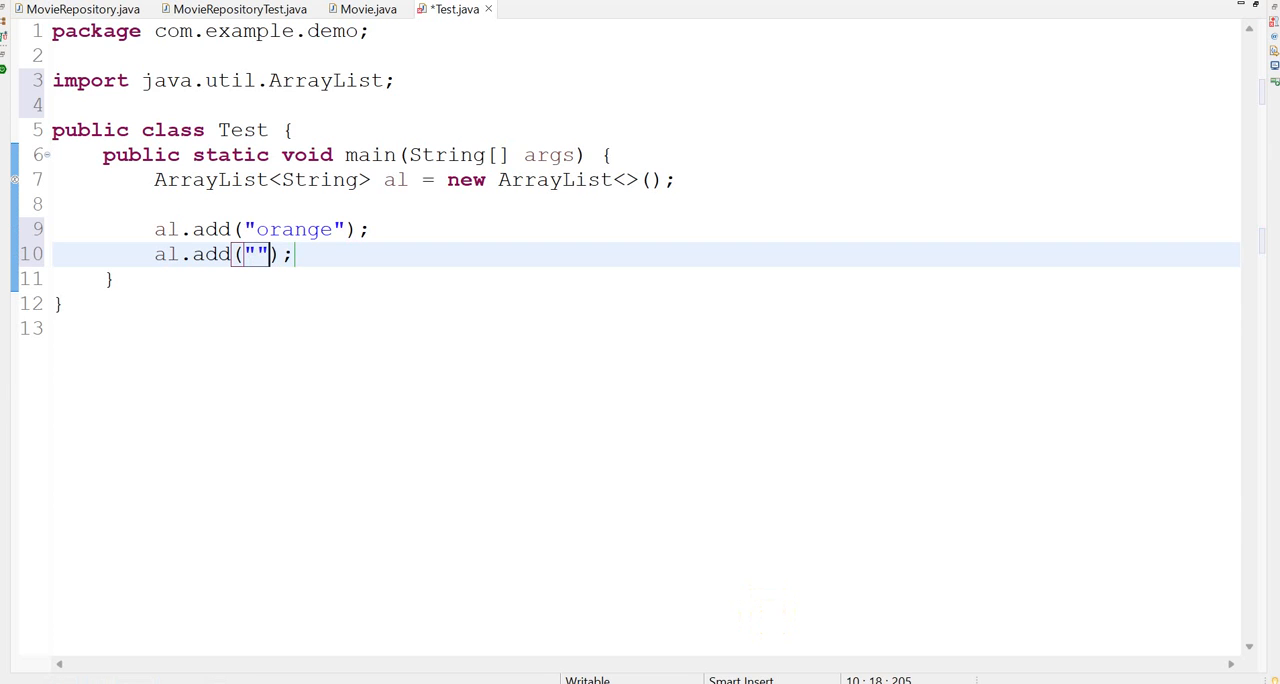
type("apple")
type("al.add(null")
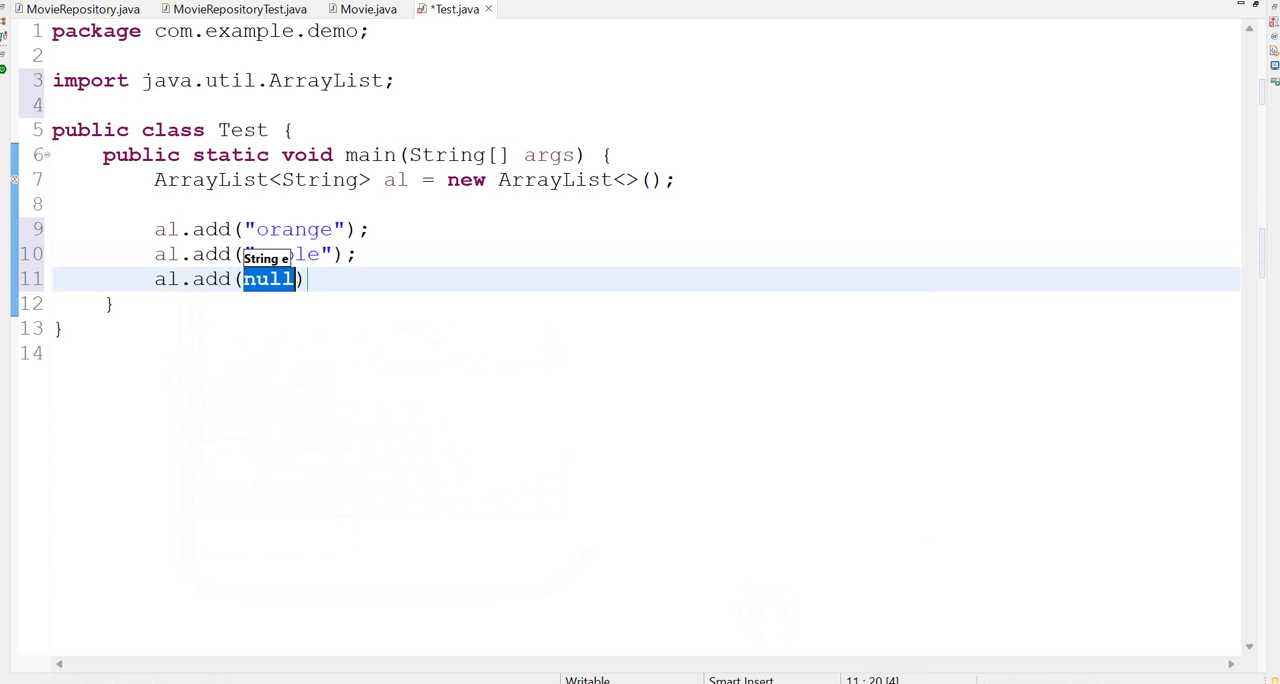
type("\"")
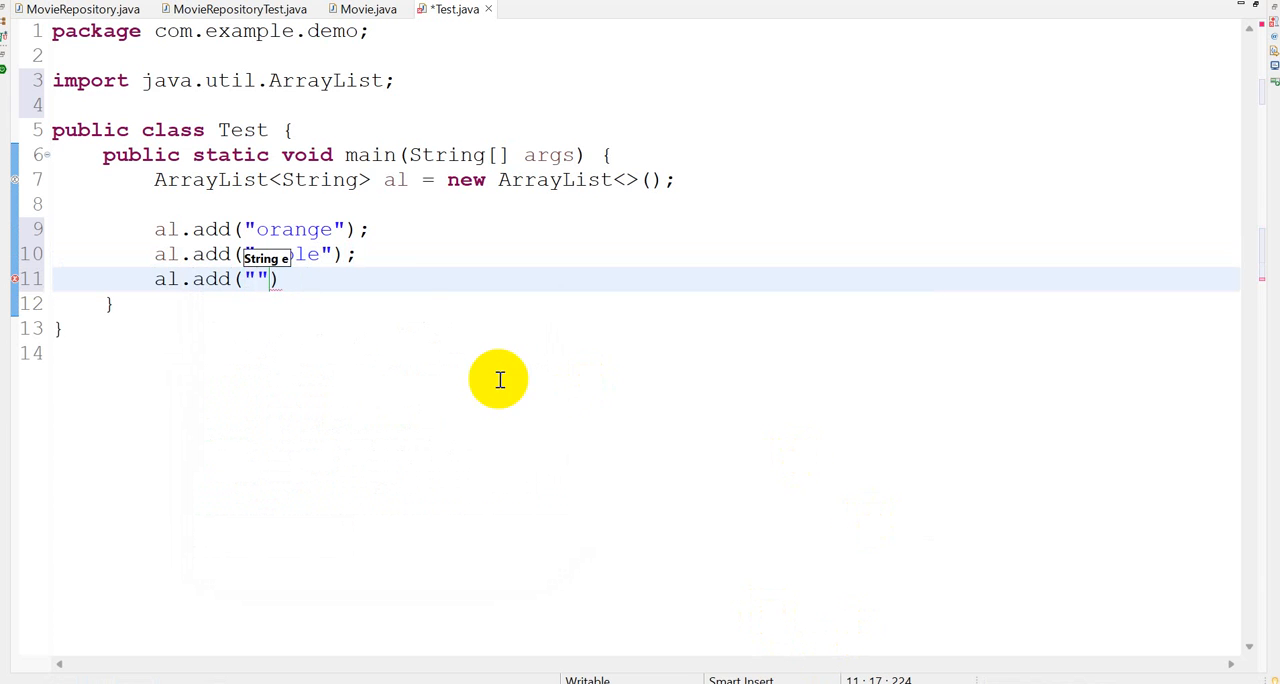
type("banana")
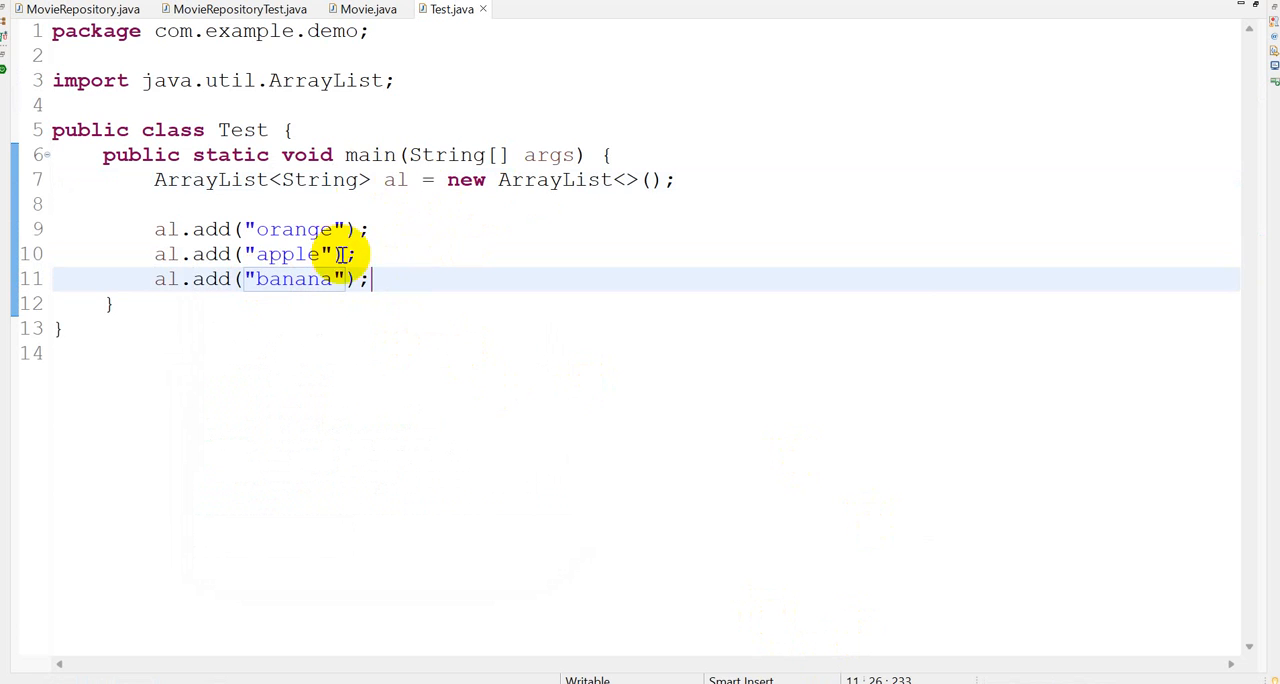
key("Enter")
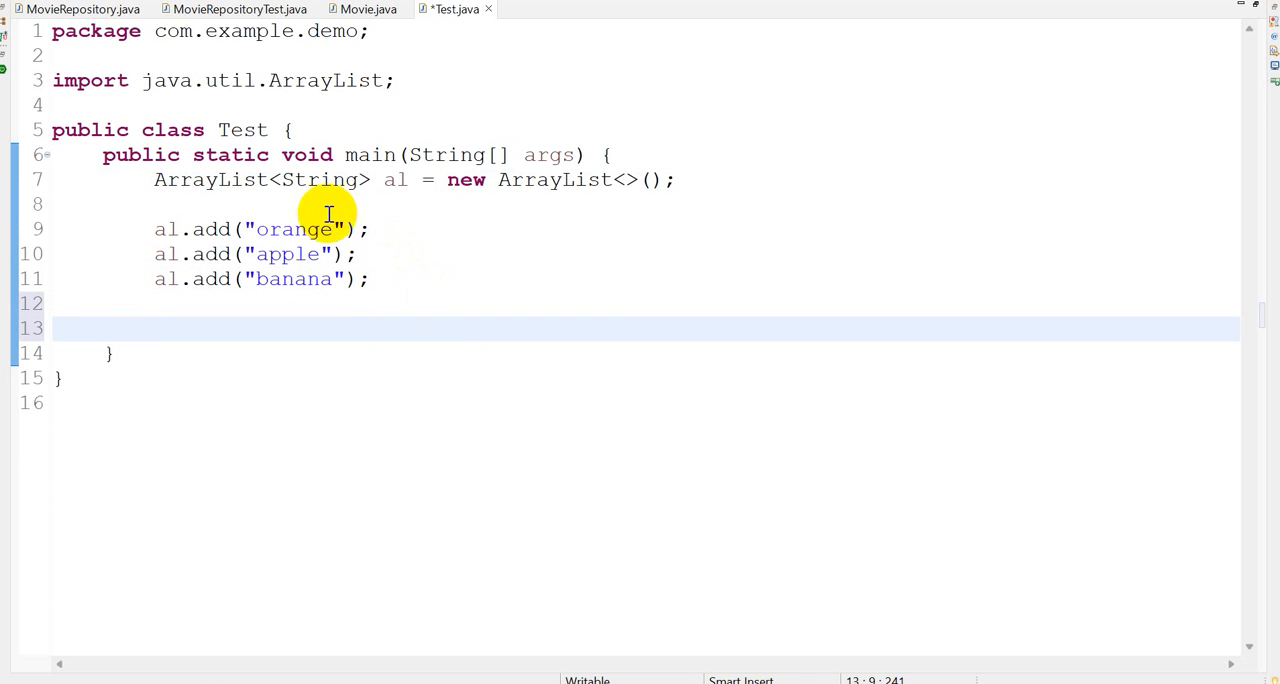
Step: Add an //add elements comment and a //print for-each loop printing each String s
double_click(320, 179)
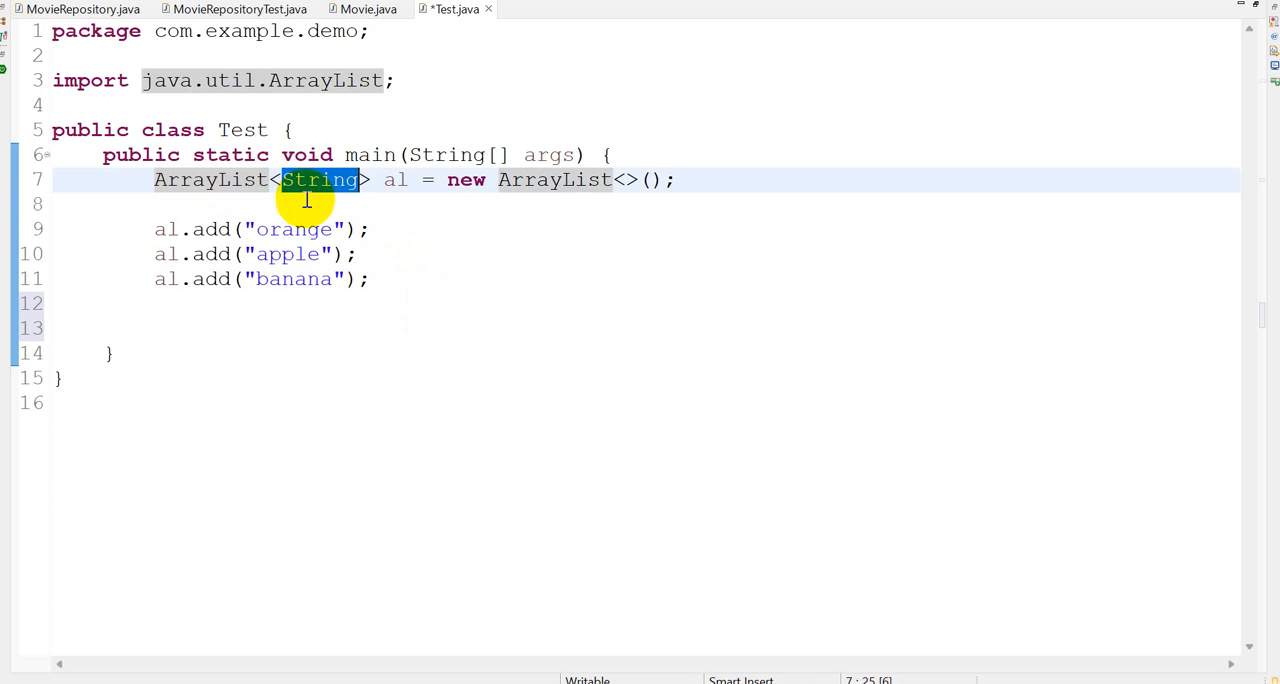
double_click(293, 229)
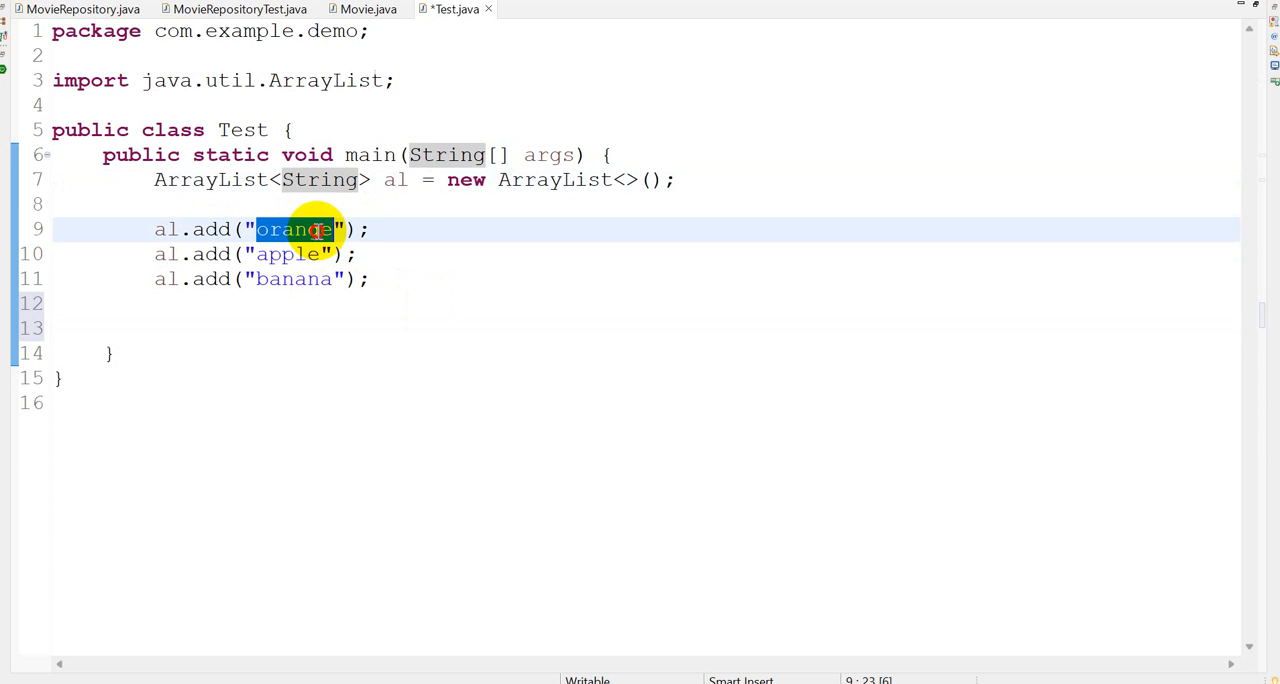
double_click(320, 179)
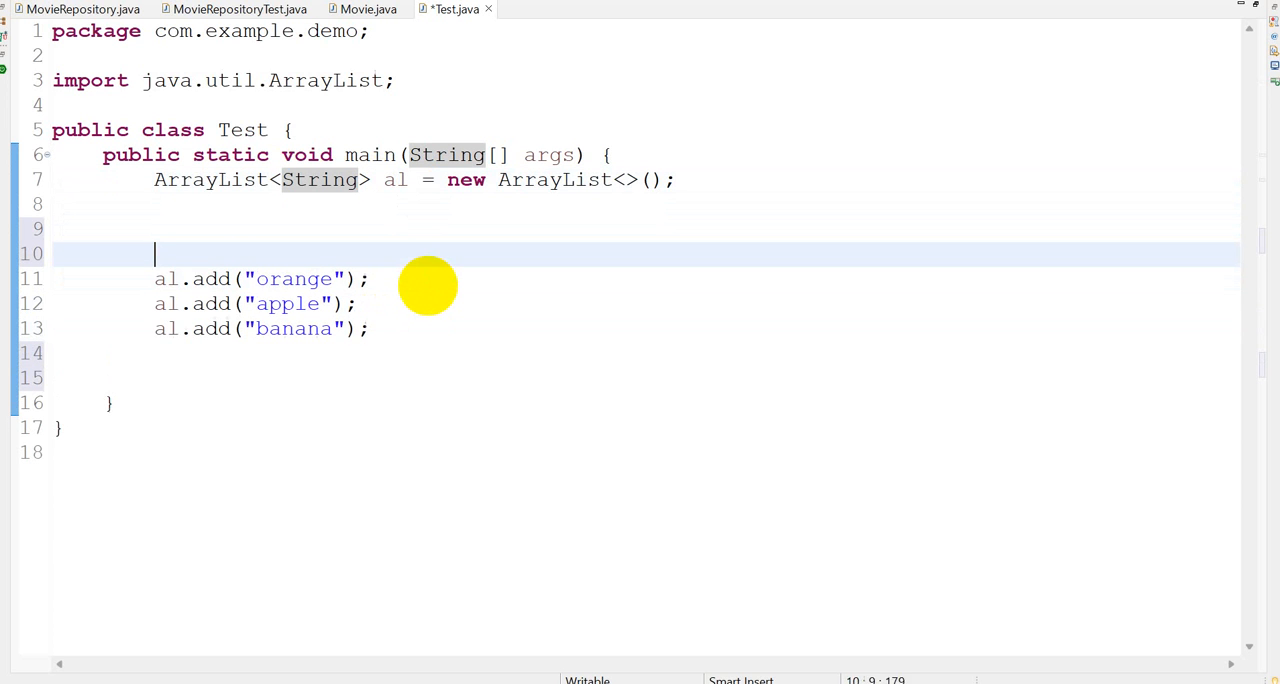
type("//add elements")
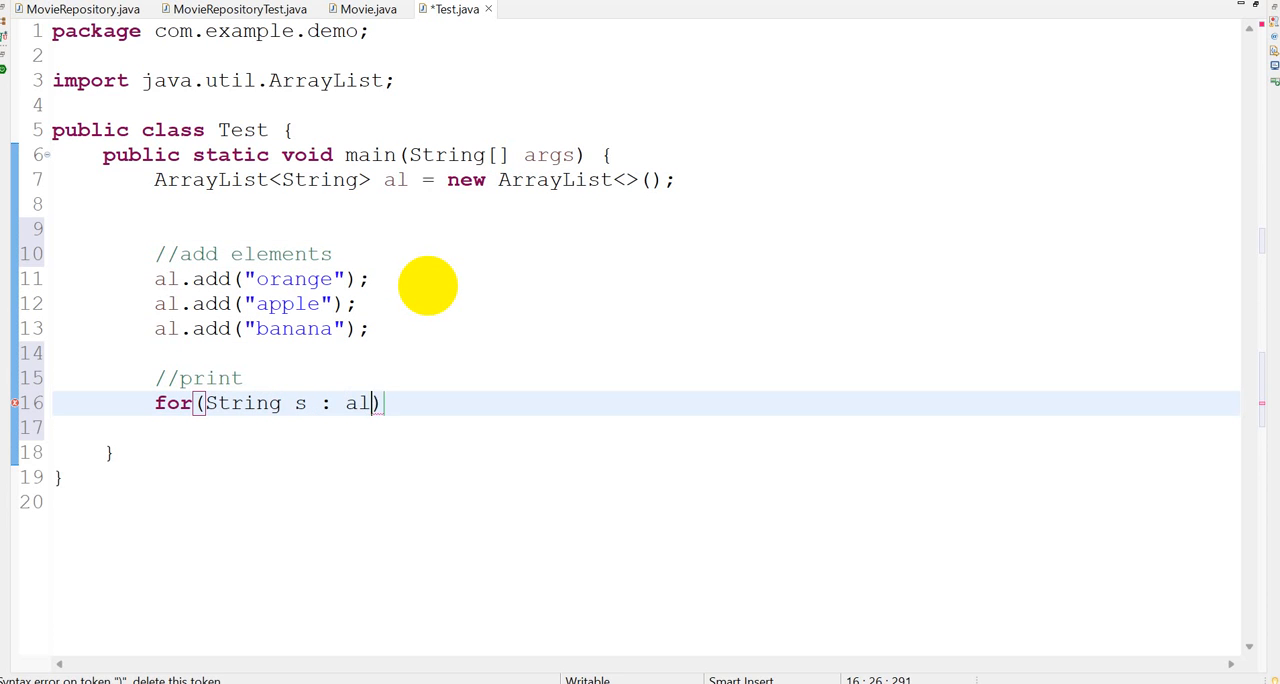
type("{")
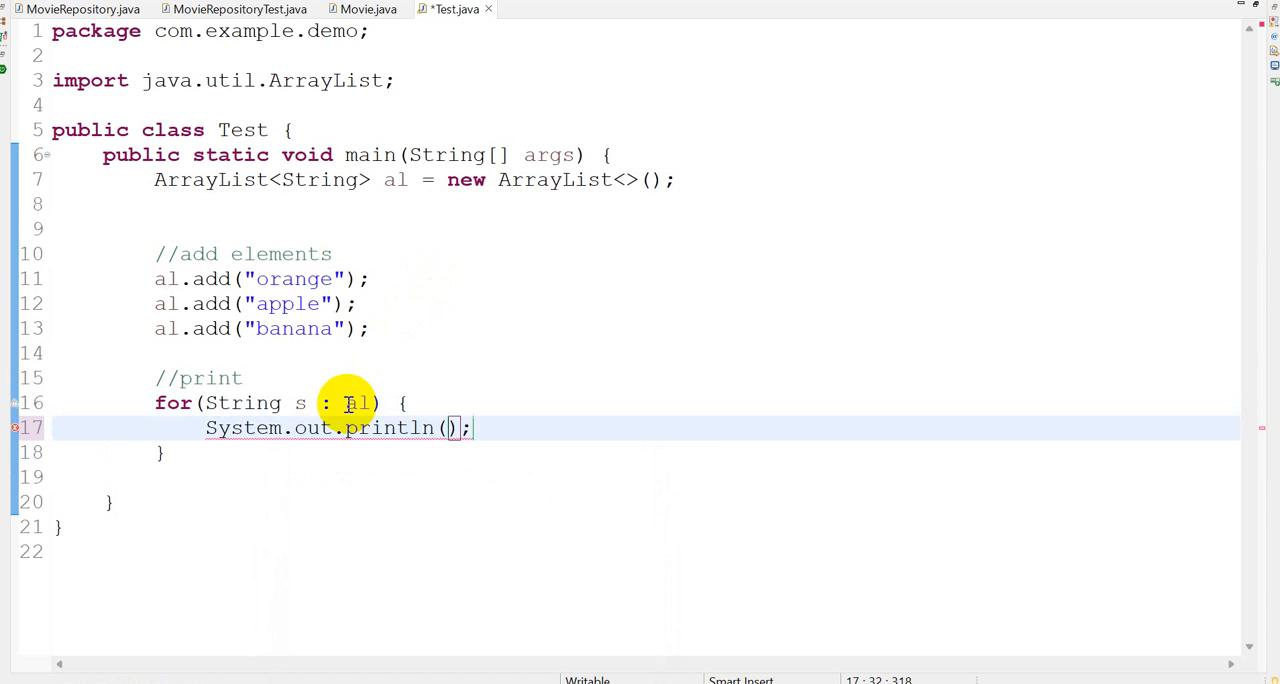
Step: Run Test as a Java application, printing orange, apple and banana to the console
type("s")
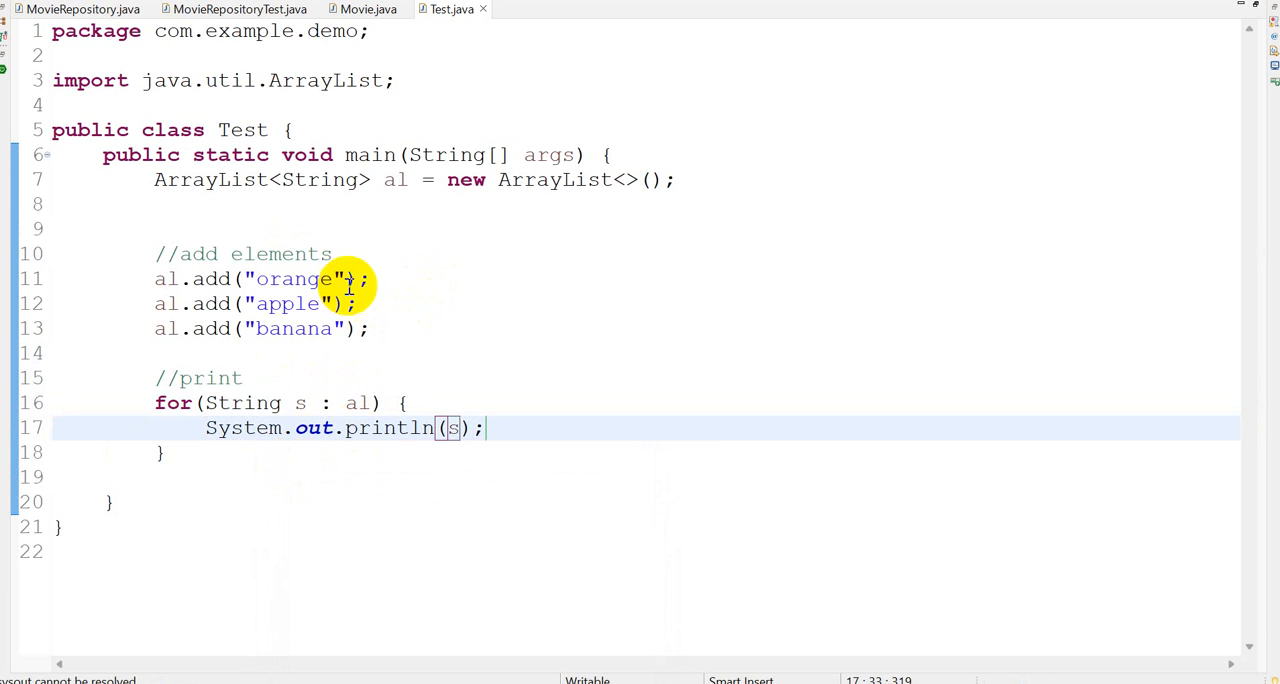
right_click(360, 285)
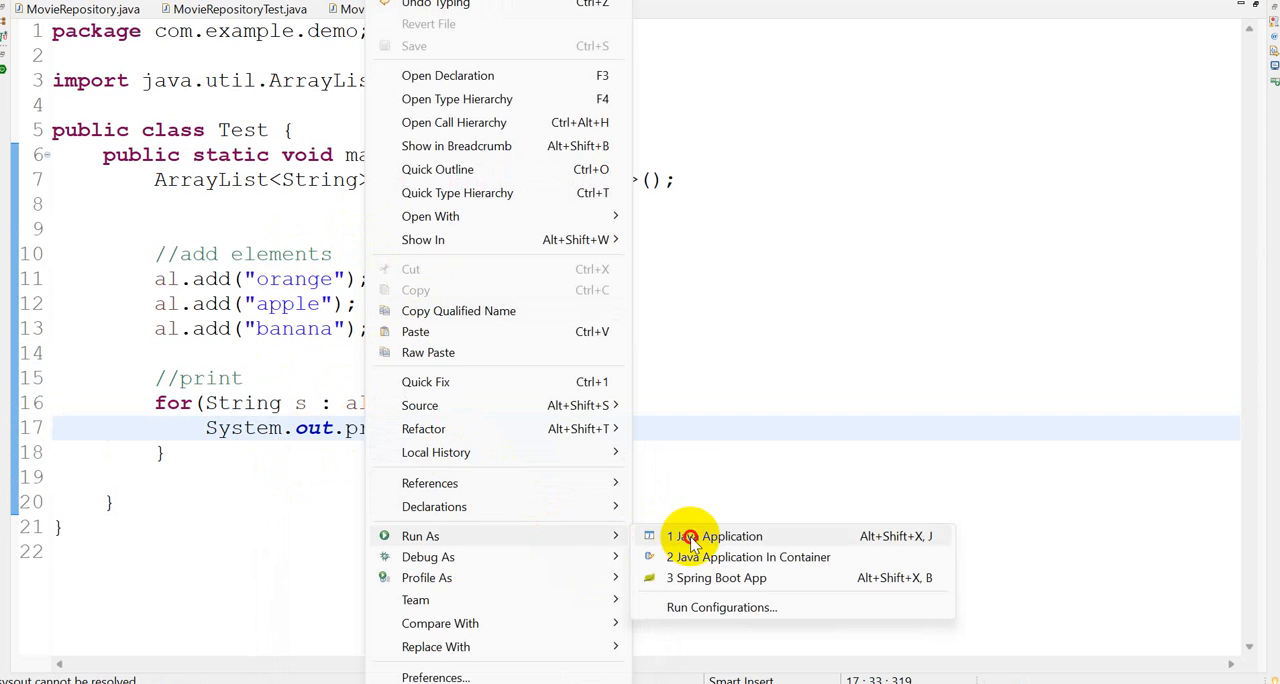
left_click(715, 536)
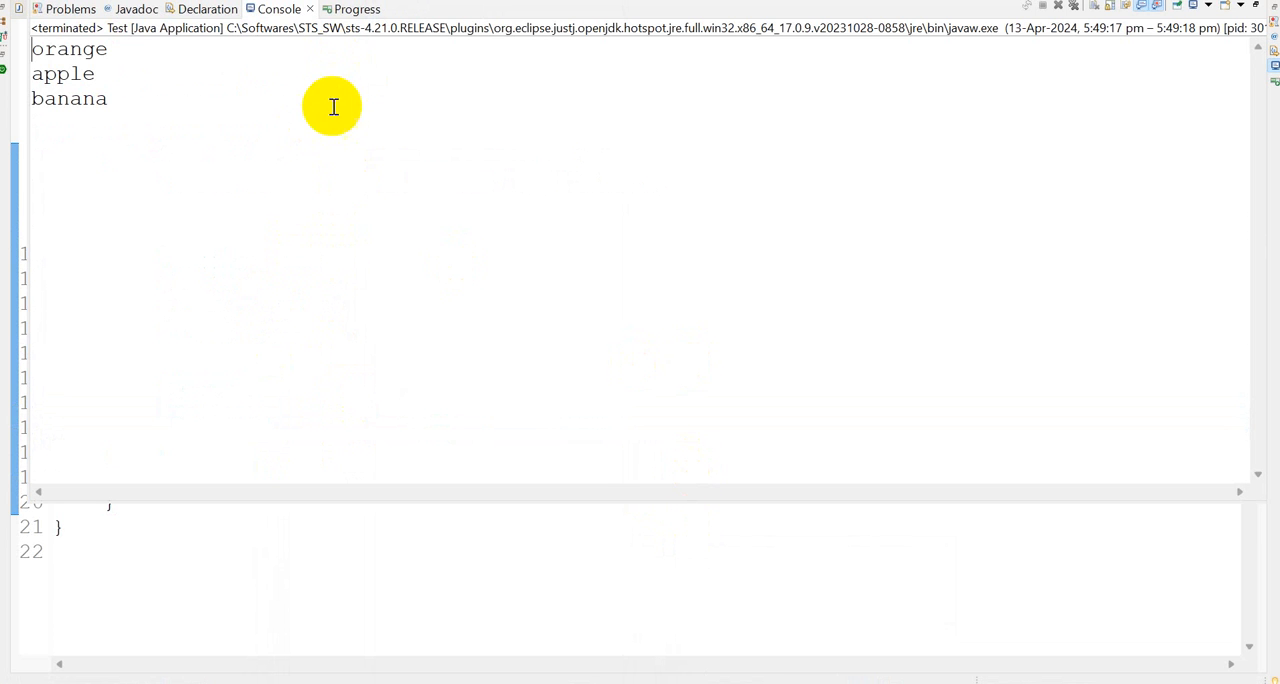
left_click(448, 9)
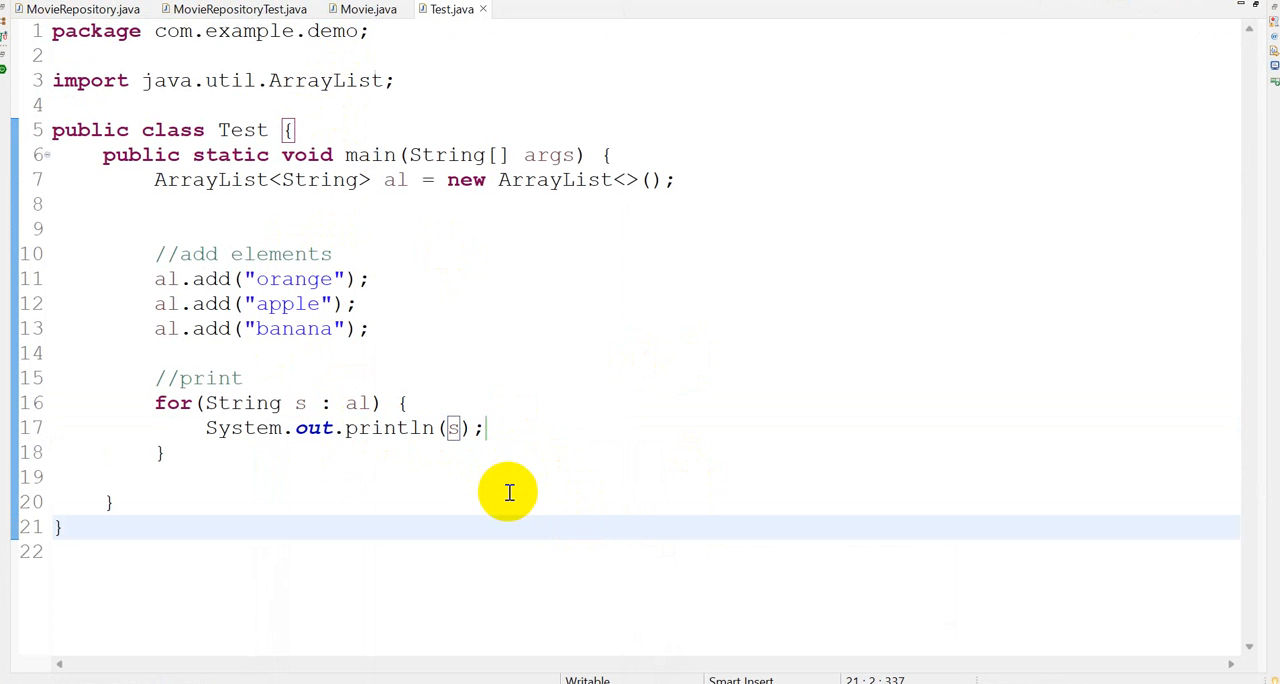
Step: Add al.remove("apple") and System.out.println(al) to main
type("//")
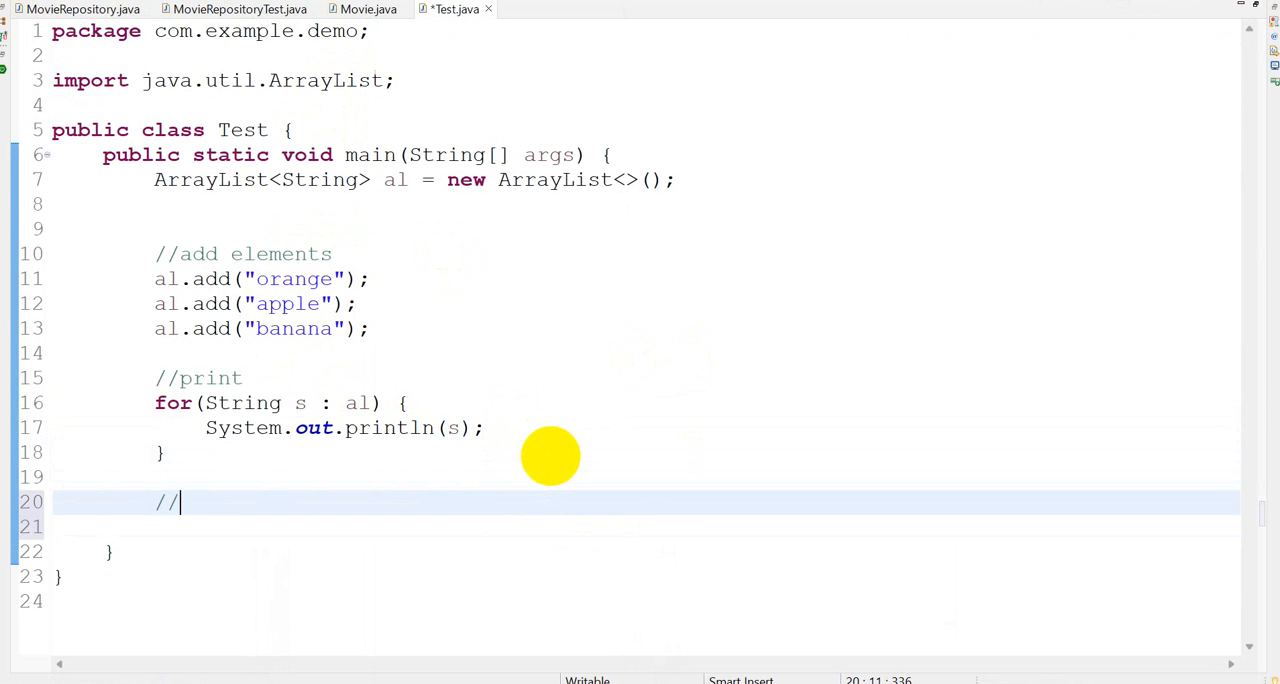
mouse_move(551, 456)
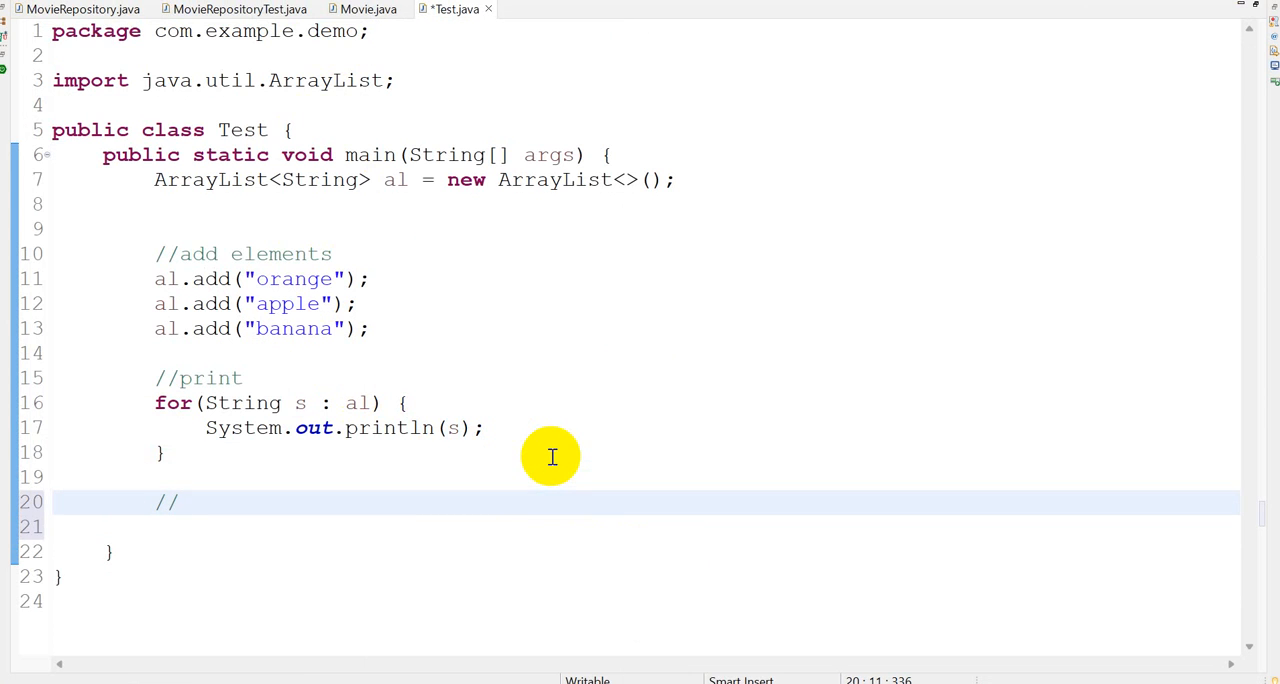
type("rmo")
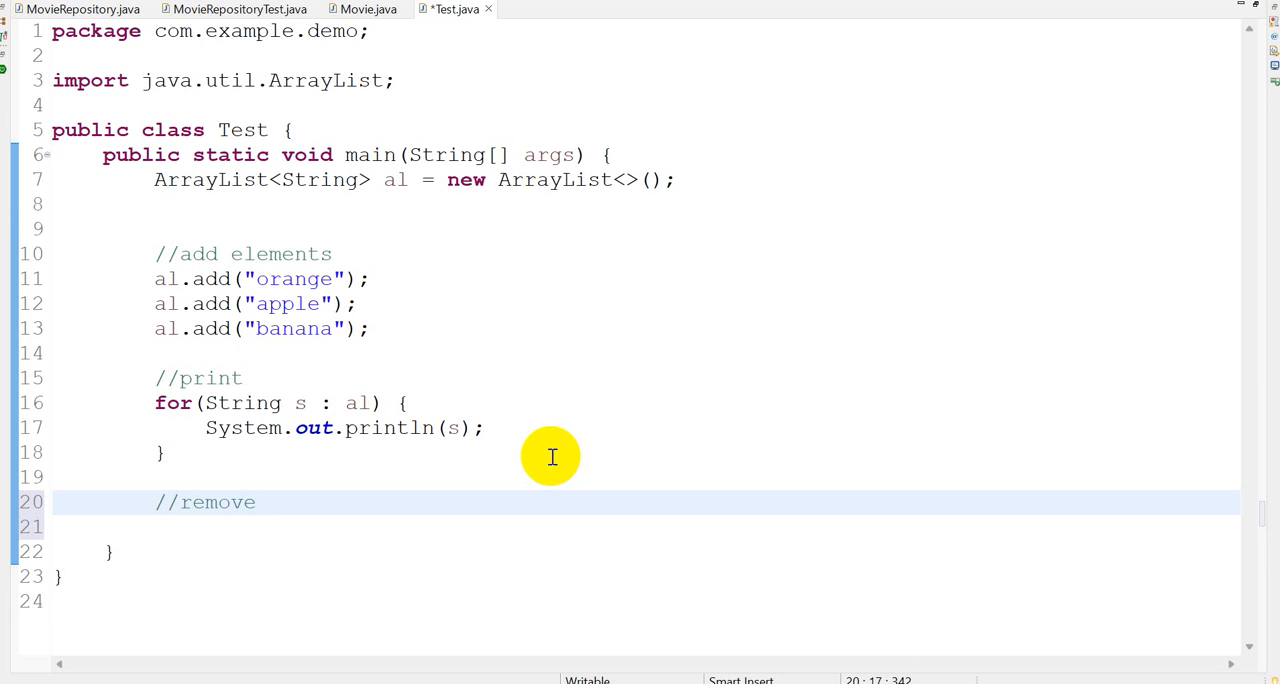
double_click(290, 304)
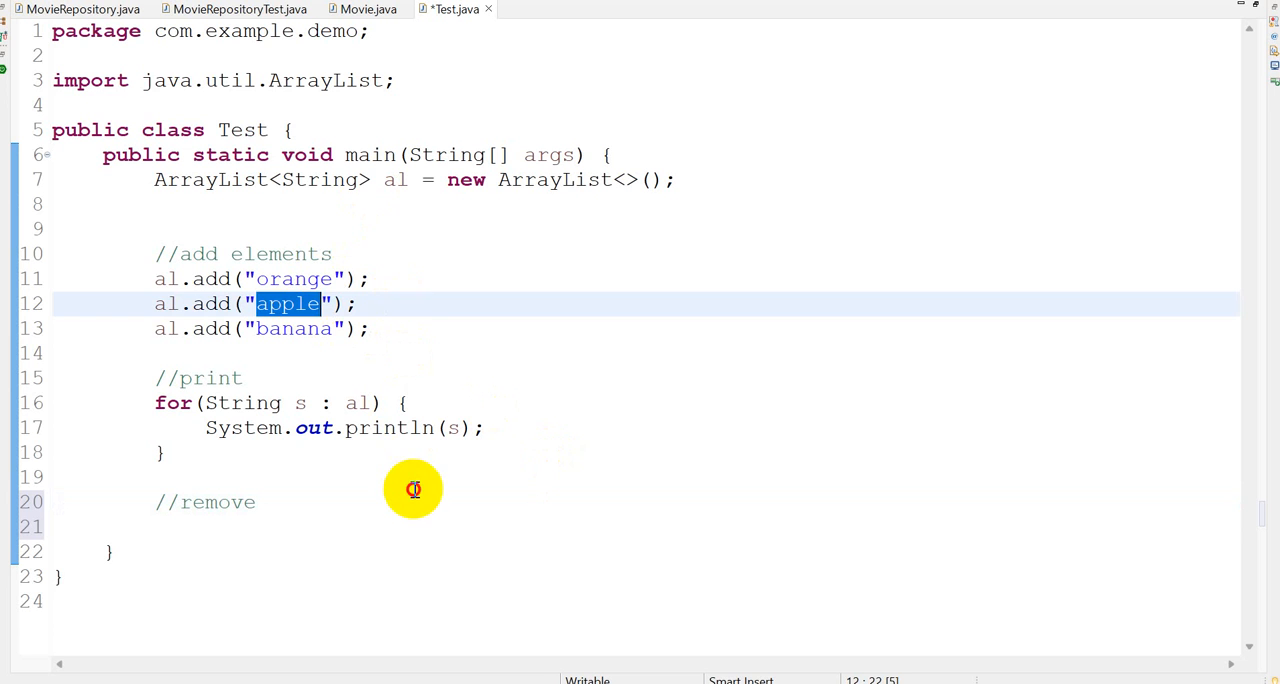
type("al.rem")
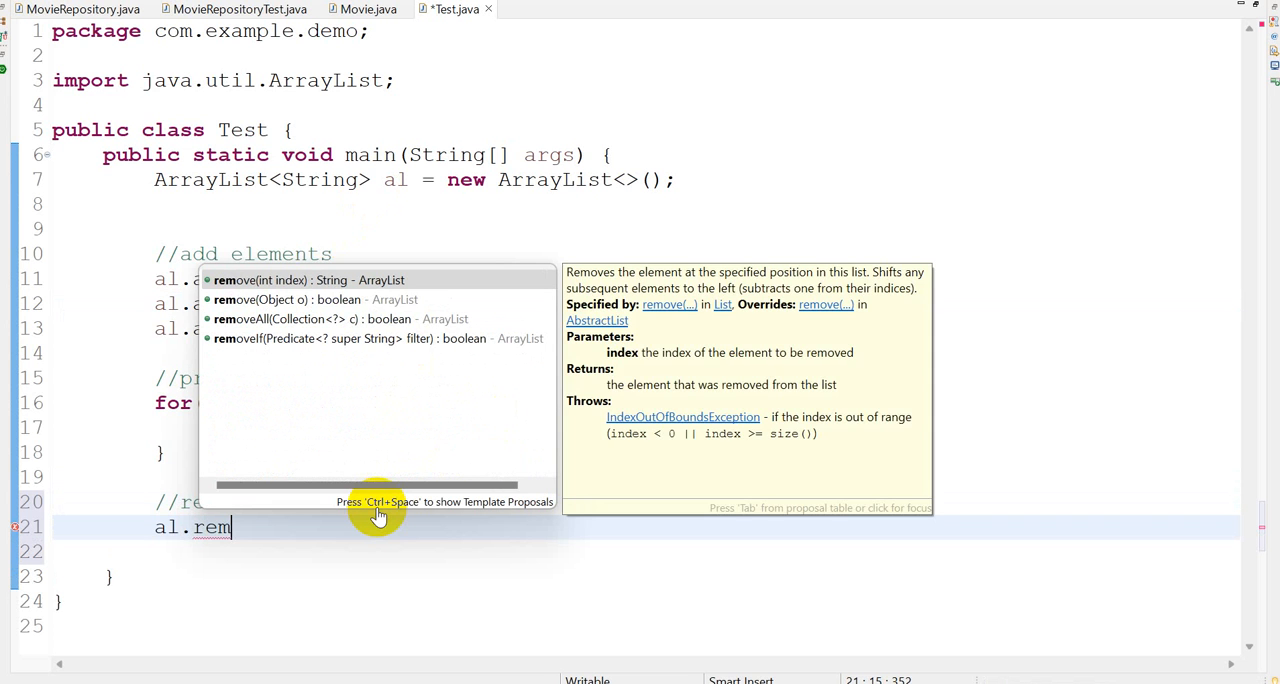
mouse_move(308, 281)
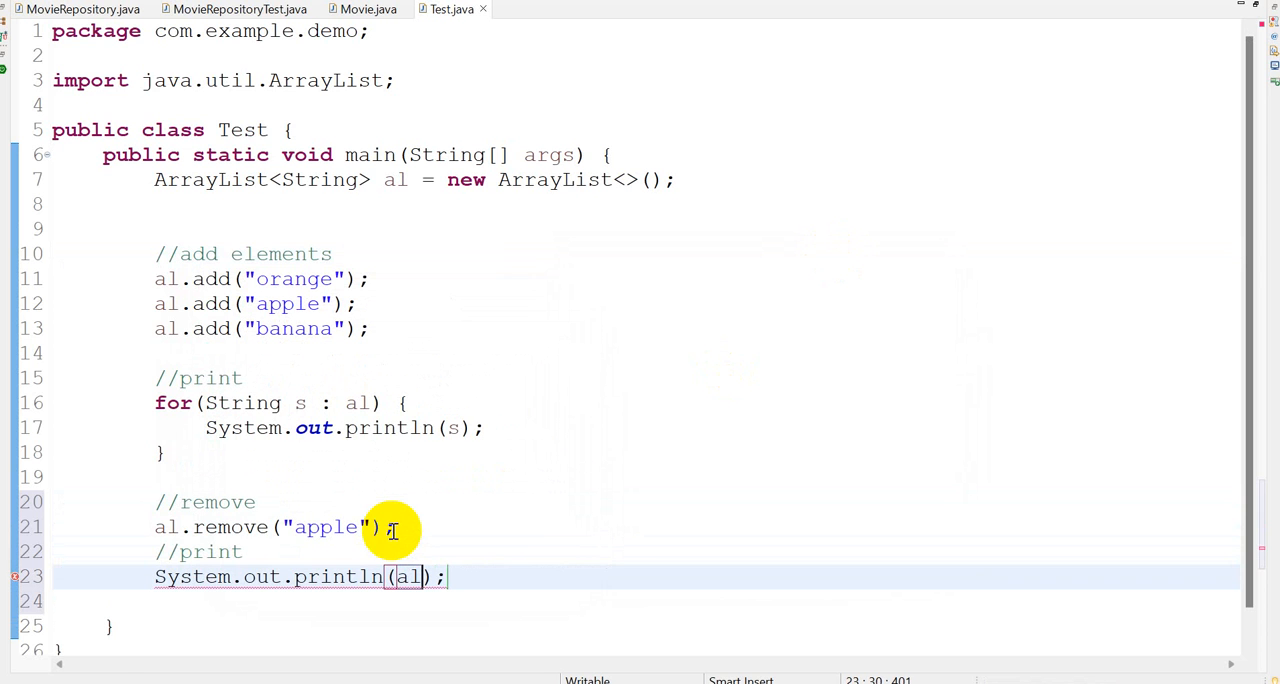
Step: Run Test as a Java application, confirming [orange, banana] in the console
right_click(390, 528)
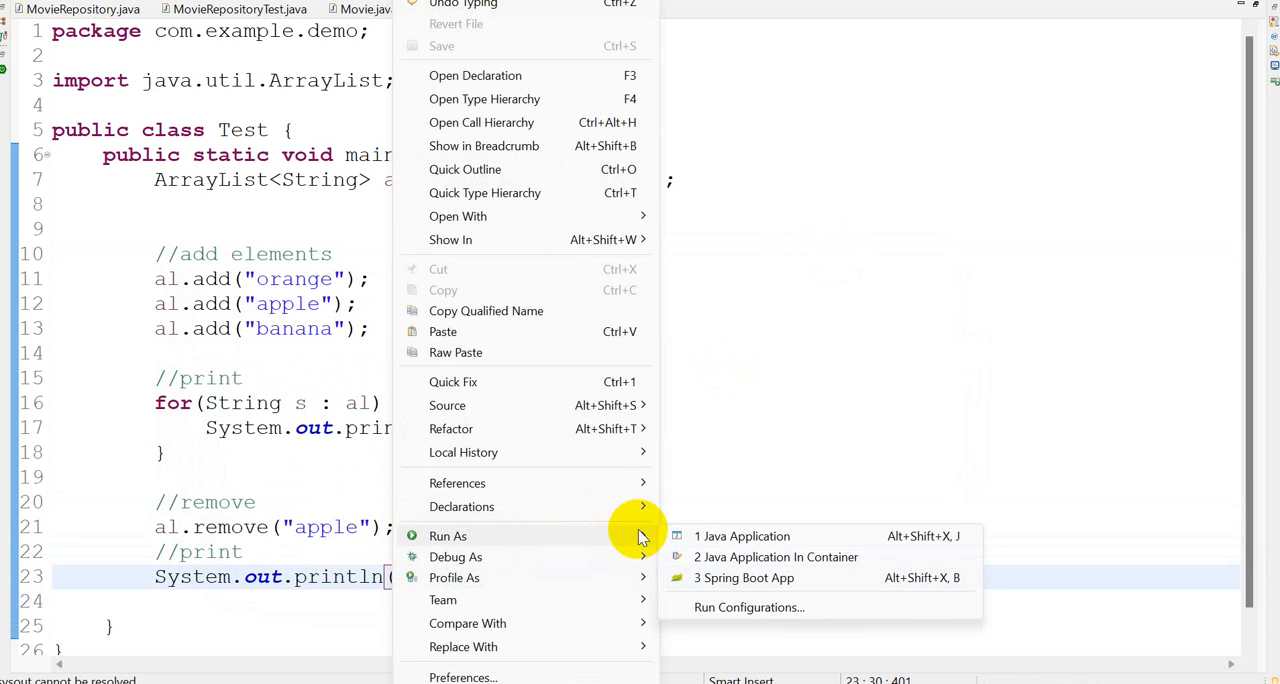
left_click(742, 536)
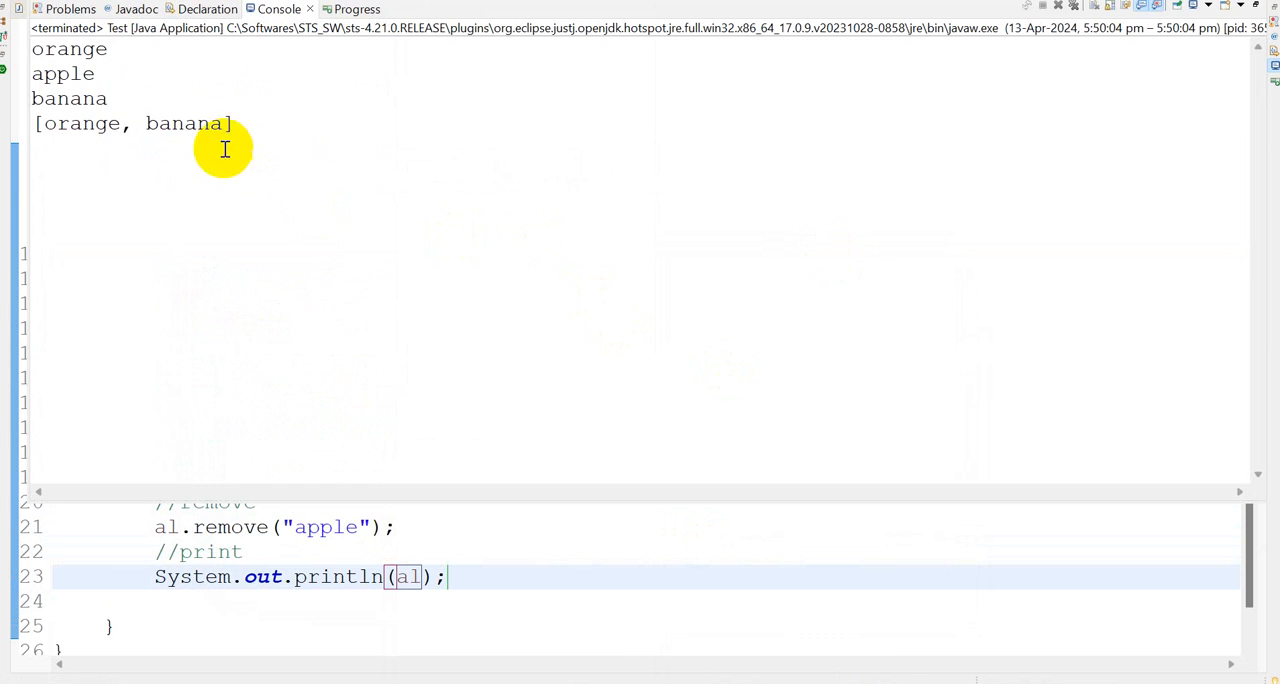
double_click(185, 123)
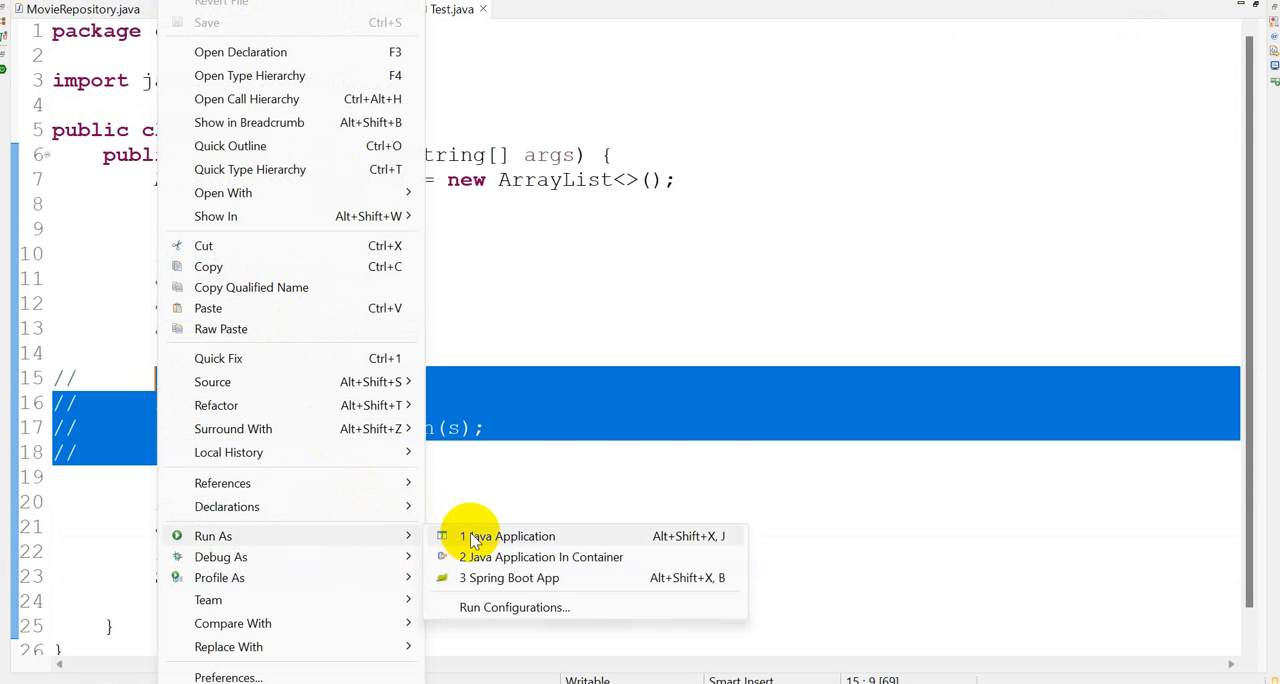
Step: Change al.remove("apple") to al.remove(0) and rerun Test as a Java application
left_click(510, 536)
type("al.remove(0")
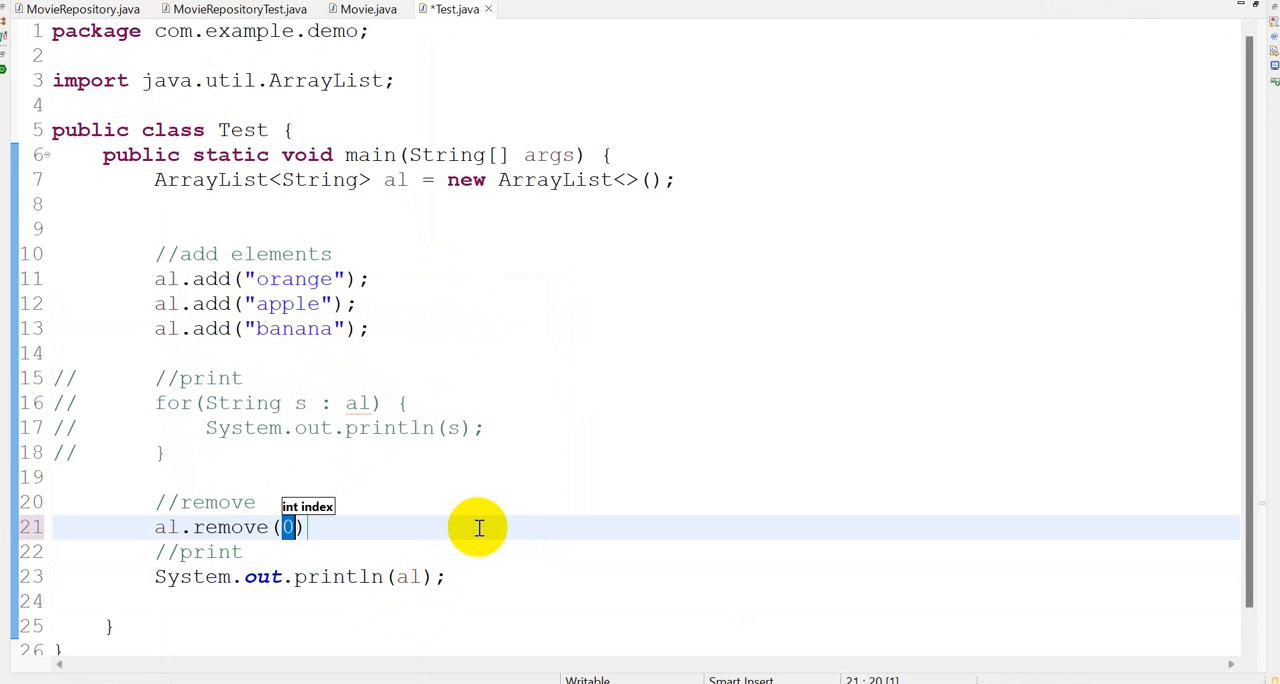
type(";")
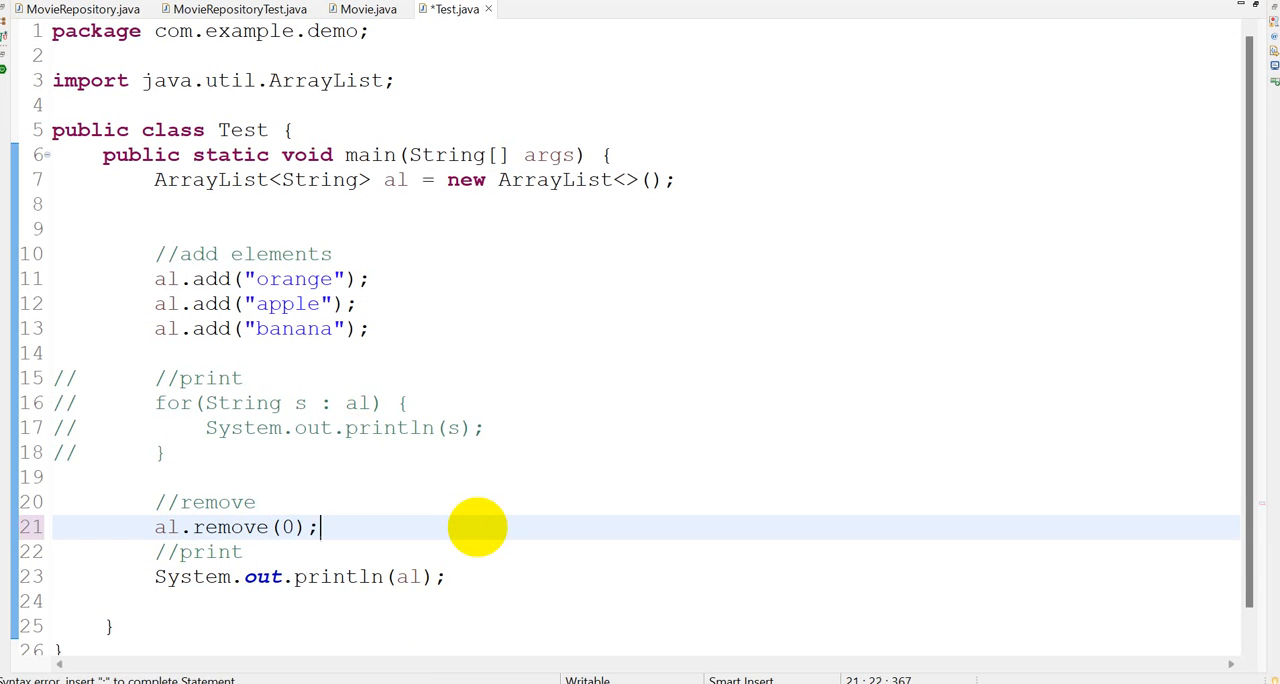
double_click(295, 279)
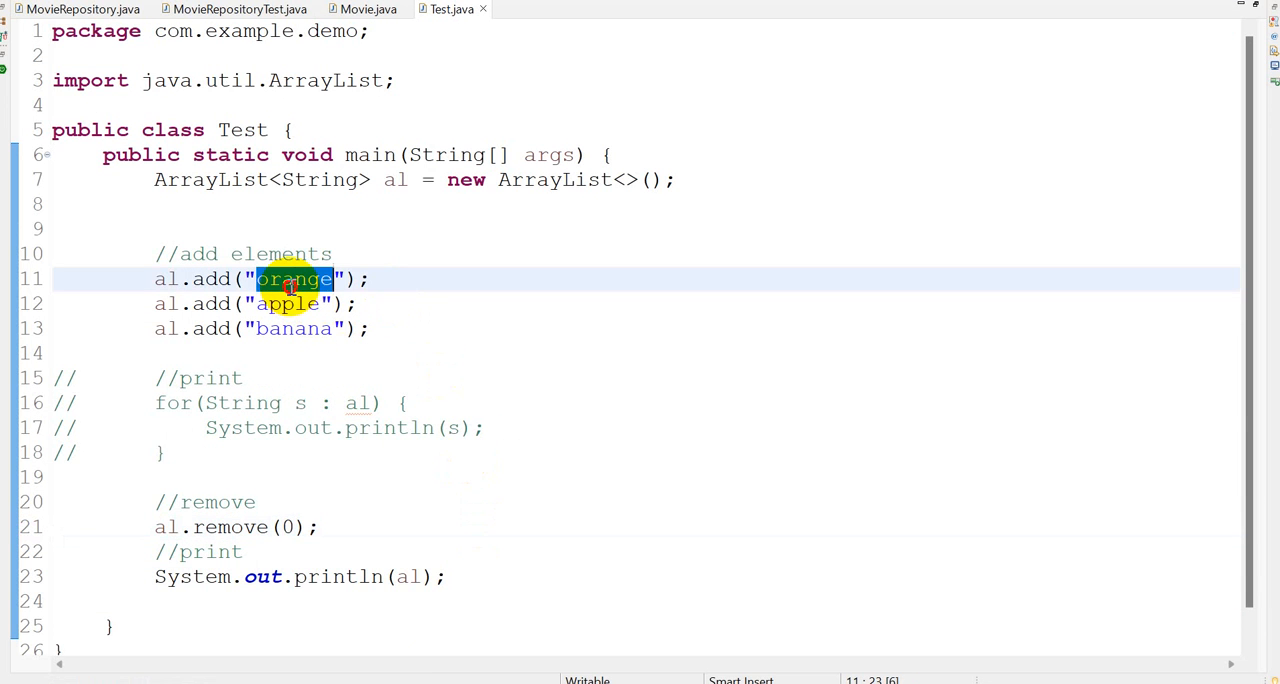
right_click(430, 455)
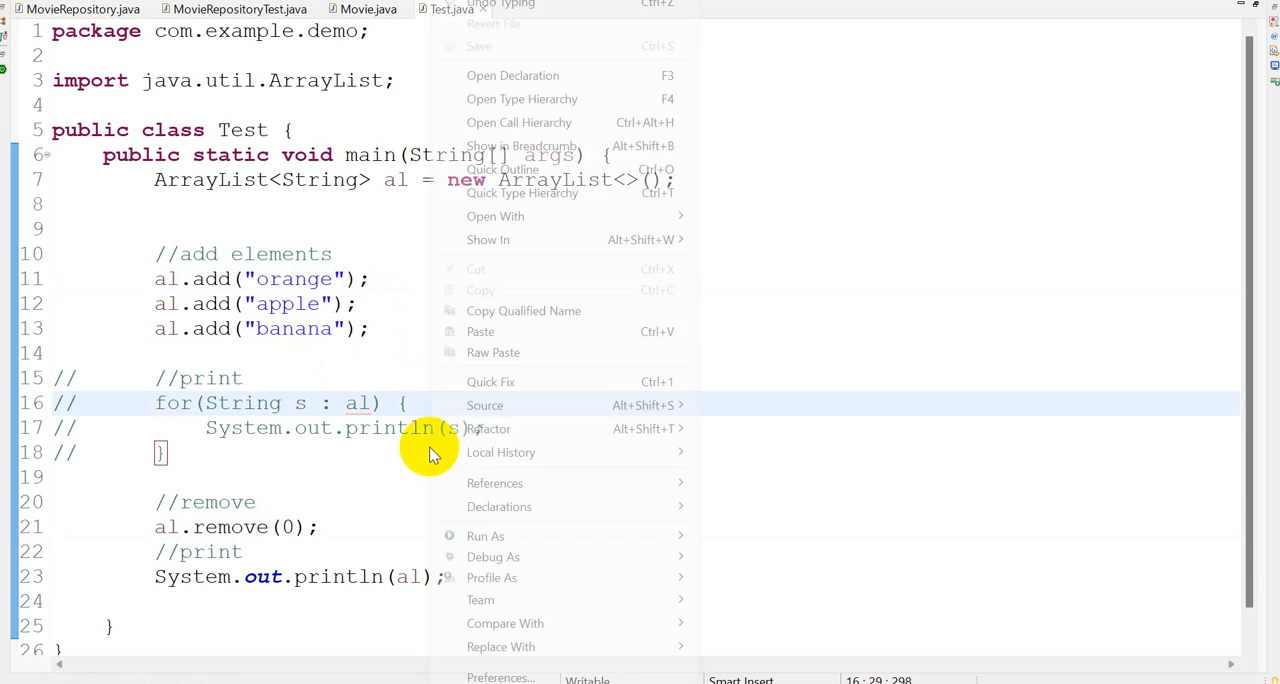
left_click(485, 535)
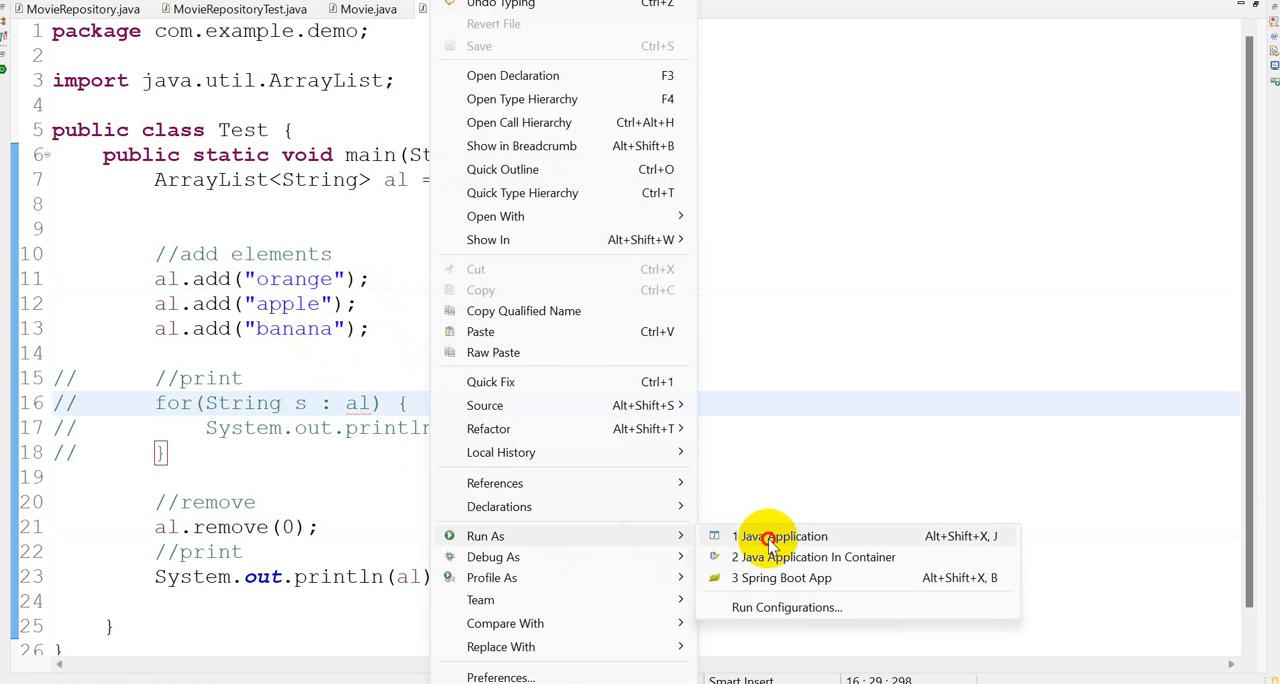
left_click(779, 536)
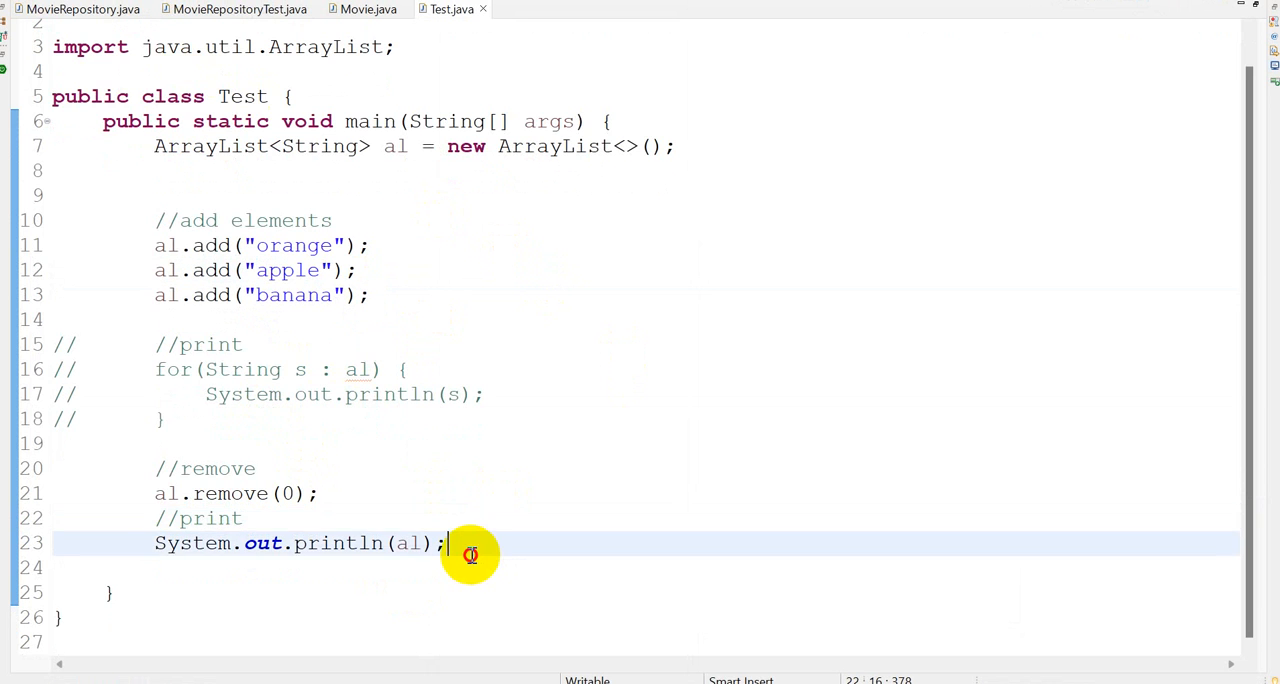
Step: Comment out the remove and list print, and add System.out.println(al.get(1))
type("al")
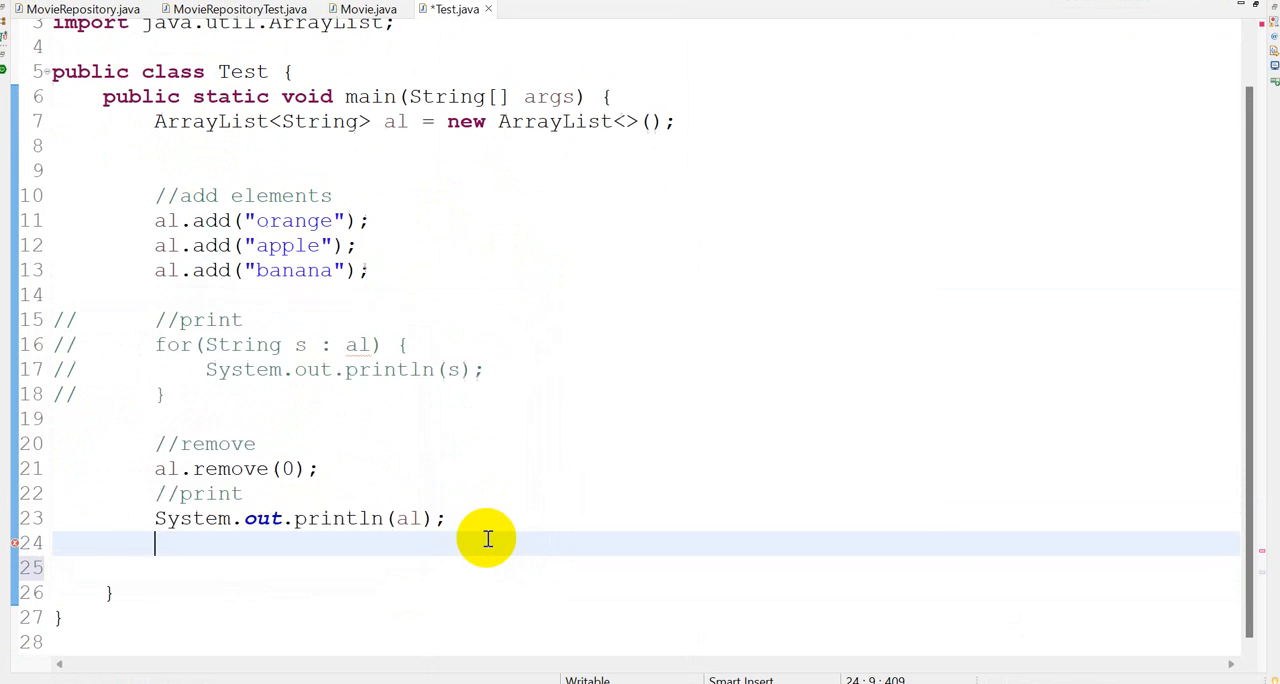
mouse_move(333, 518)
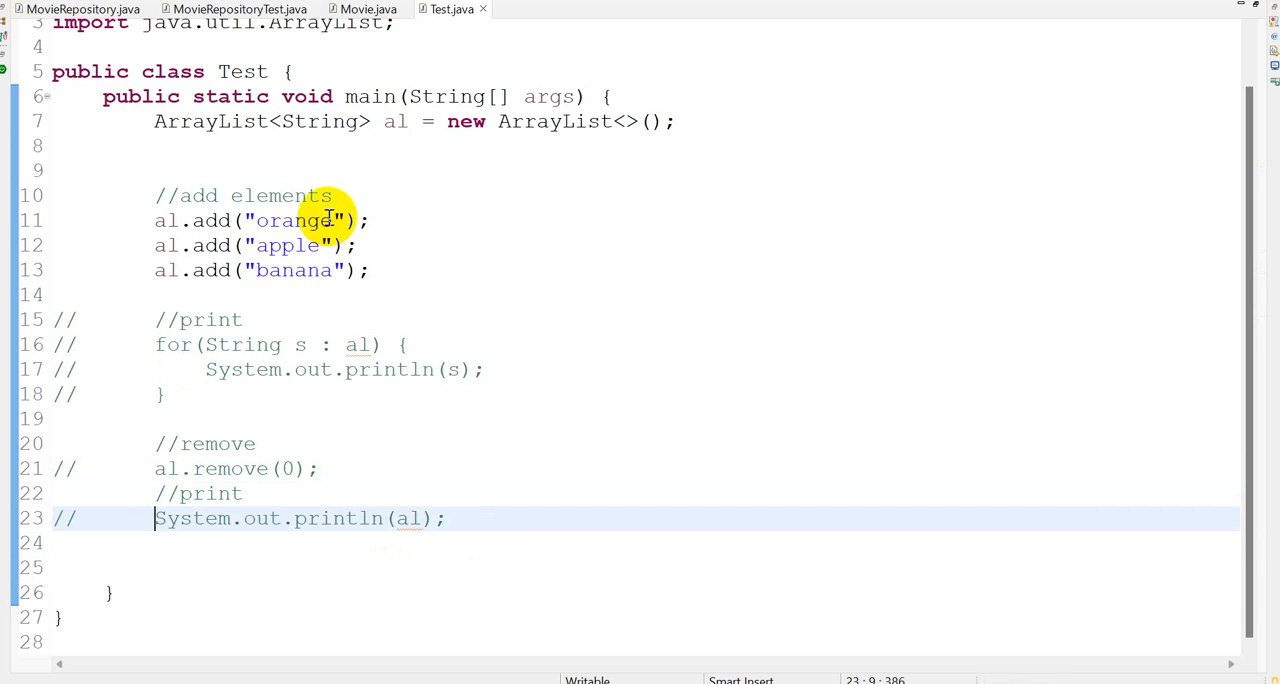
left_click(360, 270)
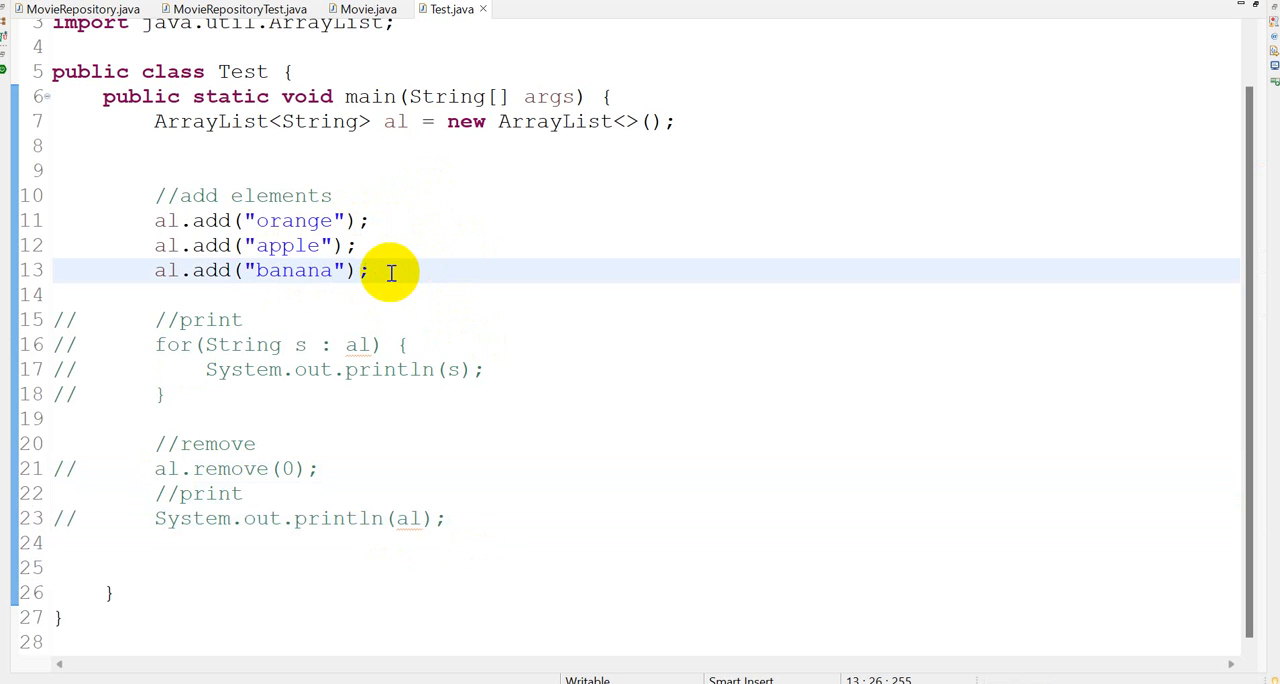
mouse_move(399, 550)
type("System.out.println();")
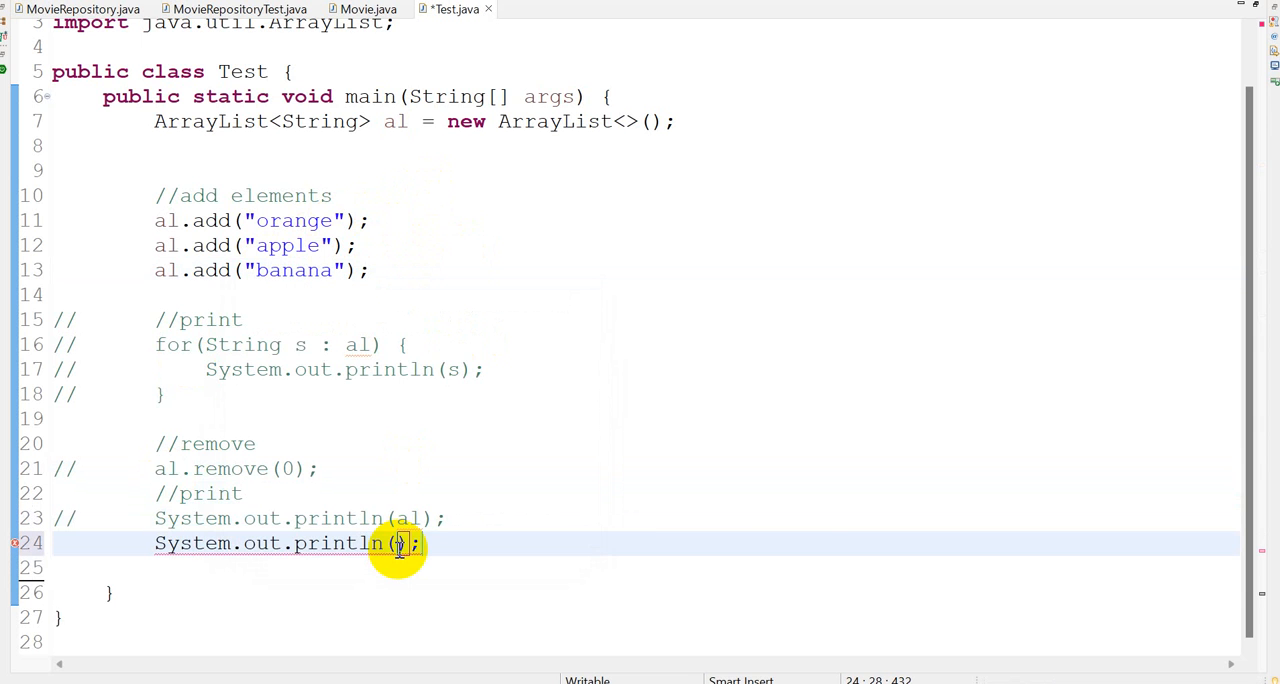
type("al.get(0)")
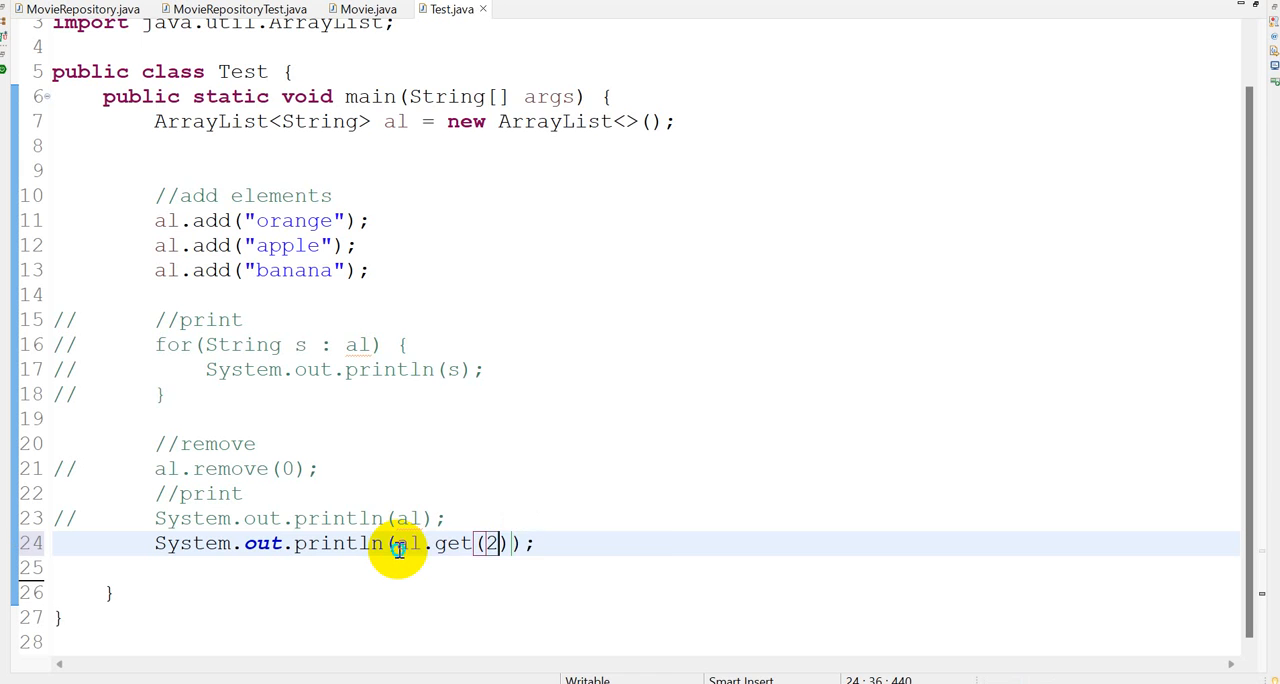
right_click(398, 543)
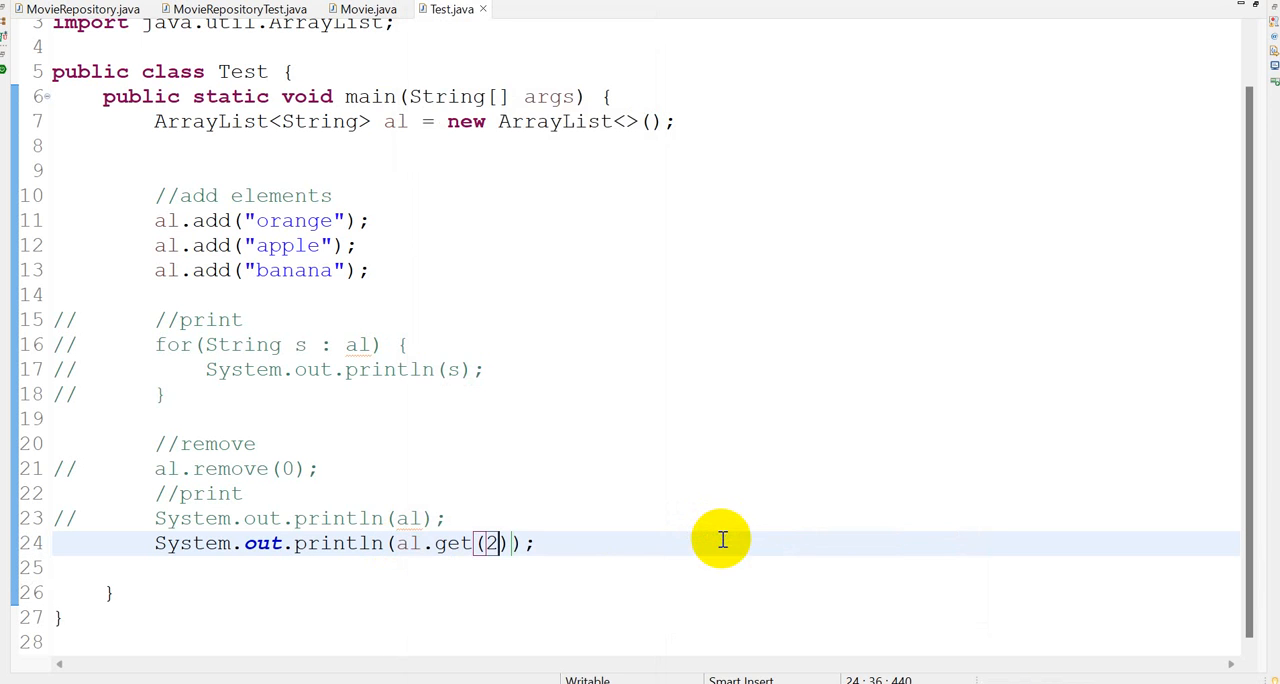
left_click(540, 543)
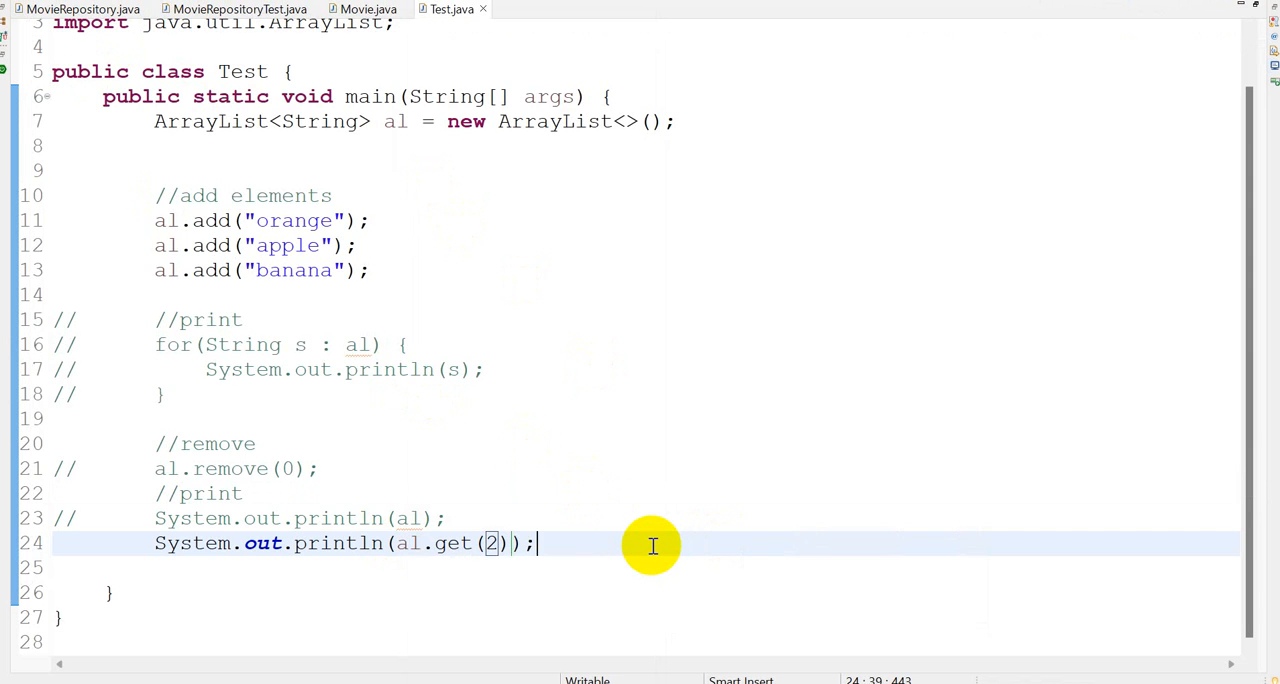
type("1")
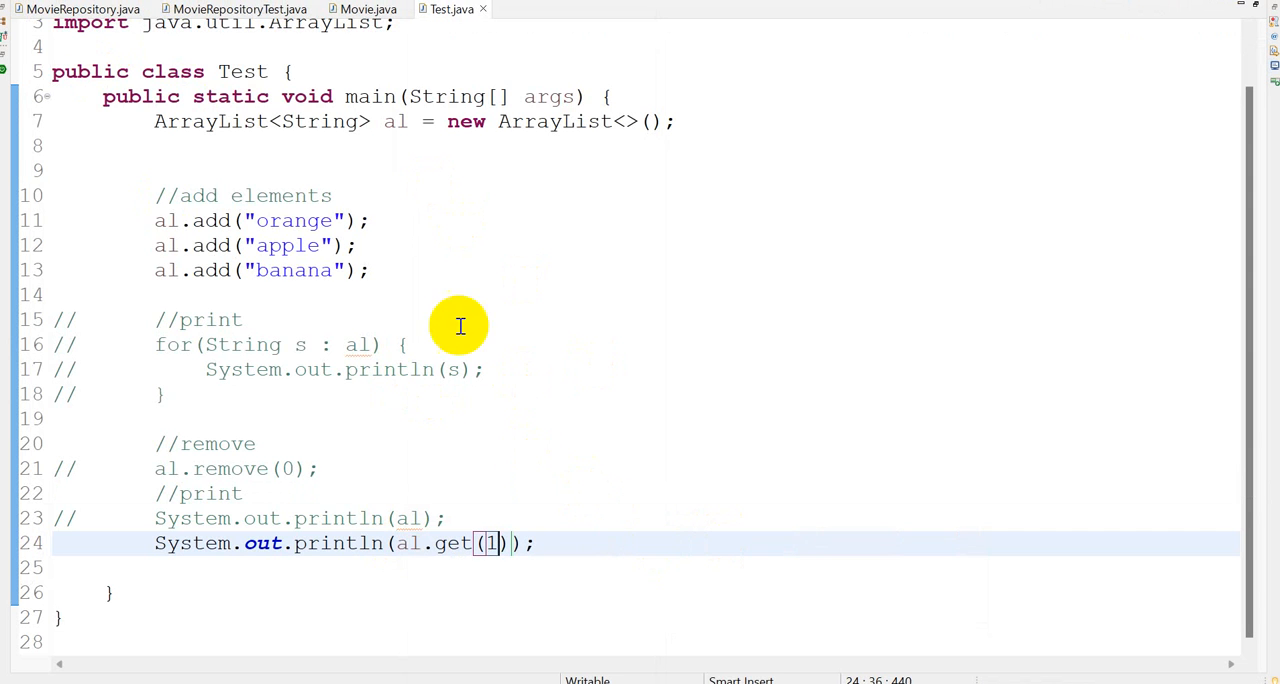
Step: Run Test as a Java application, showing apple in the console
left_click(408, 345)
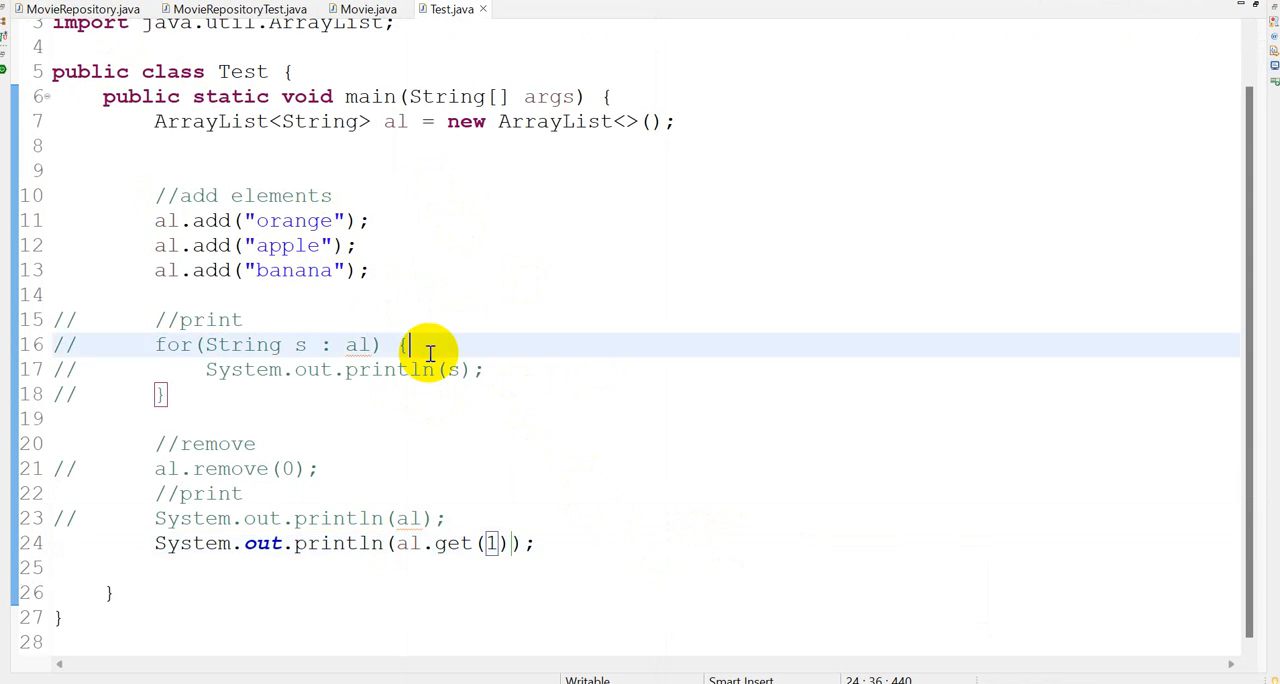
right_click(410, 344)
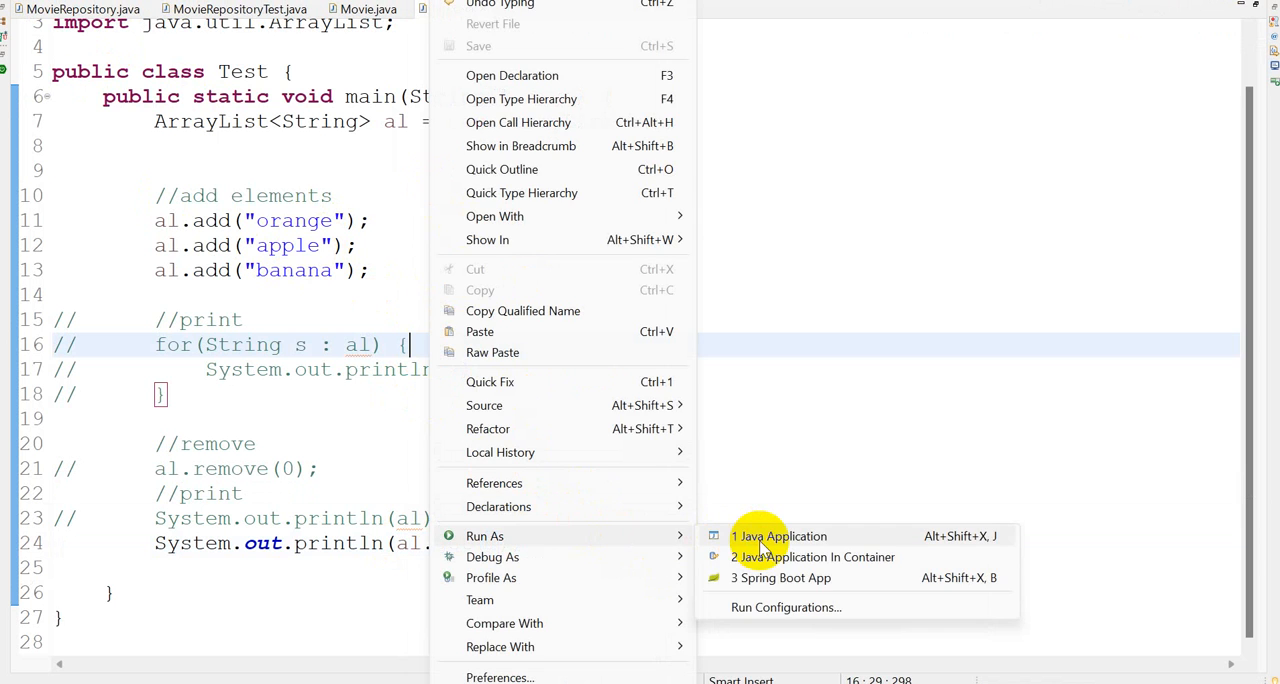
left_click(782, 536)
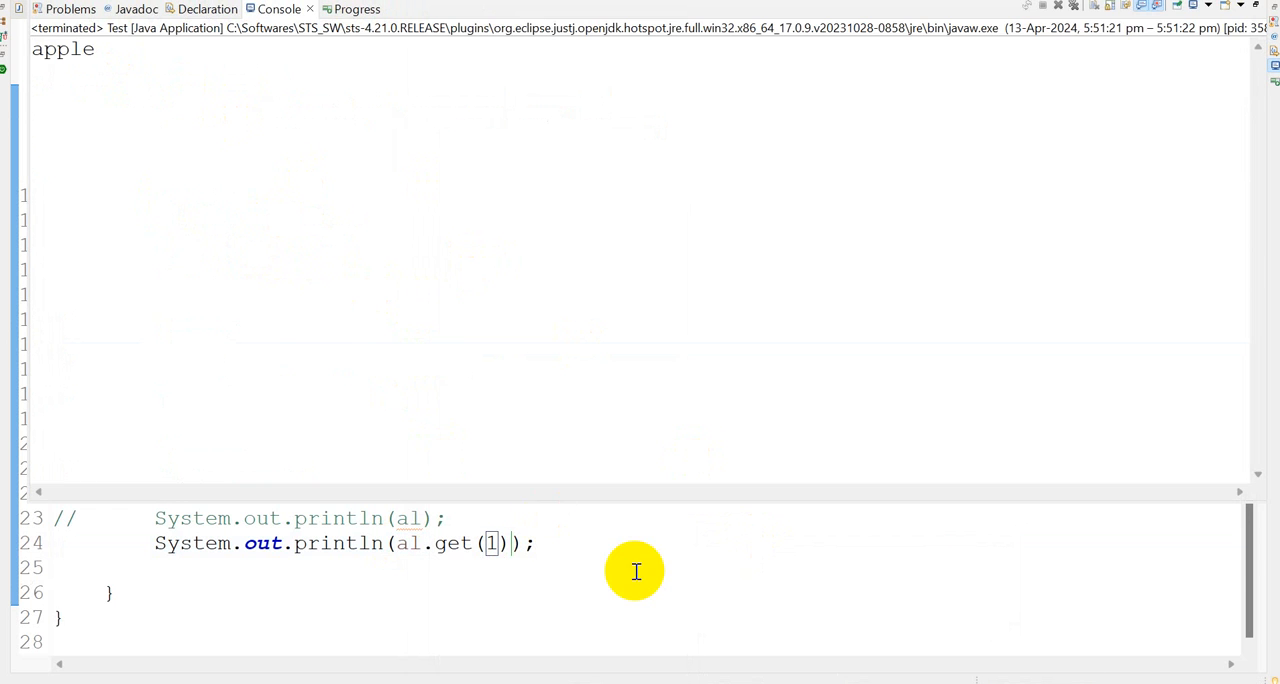
left_click(443, 9)
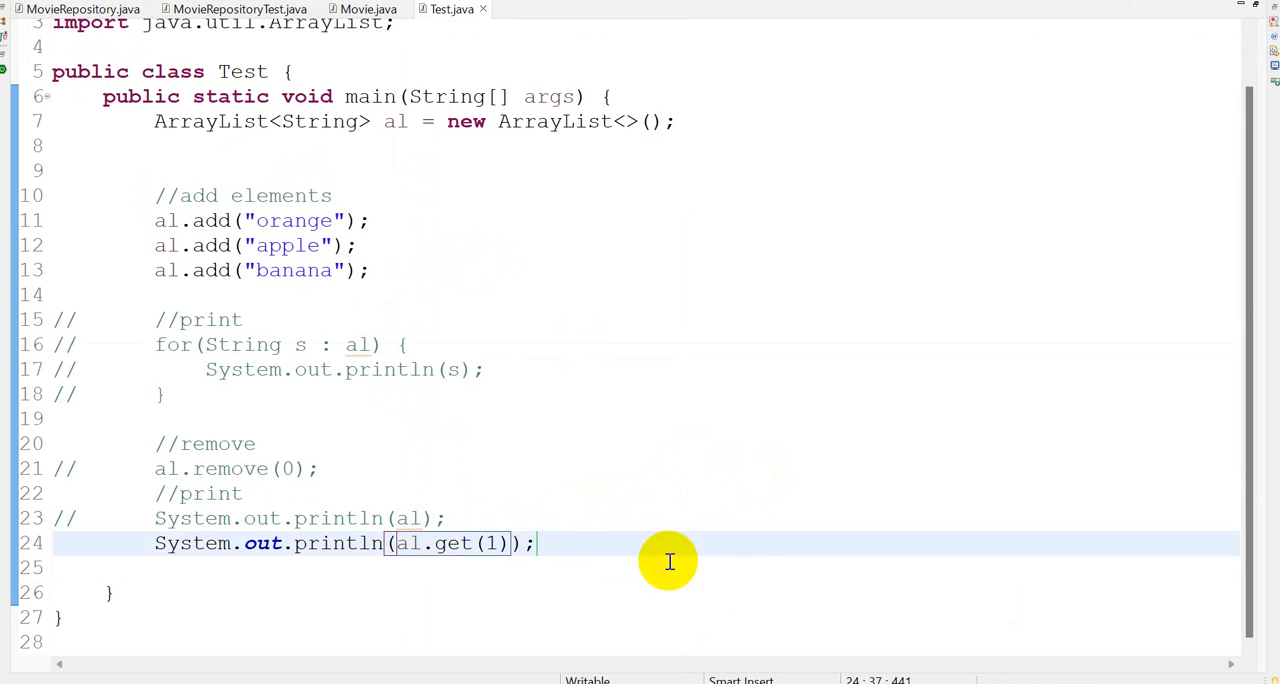
mouse_move(252, 237)
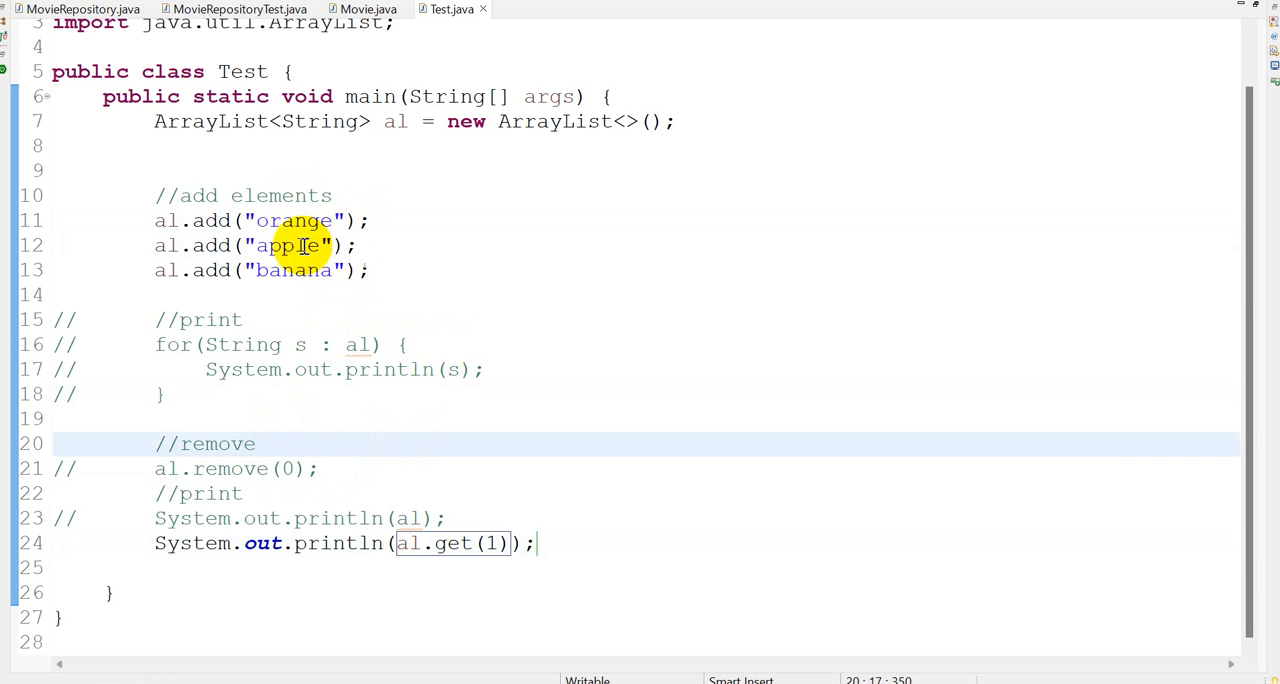
double_click(294, 246)
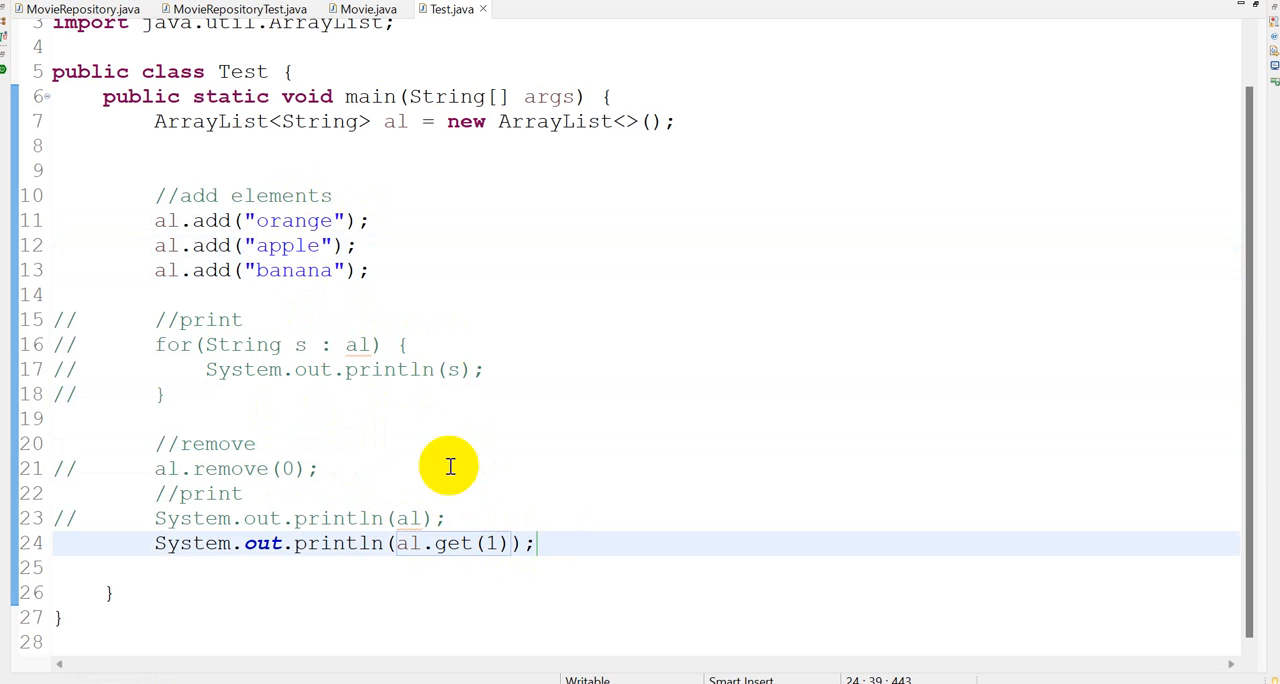
mouse_move(528, 356)
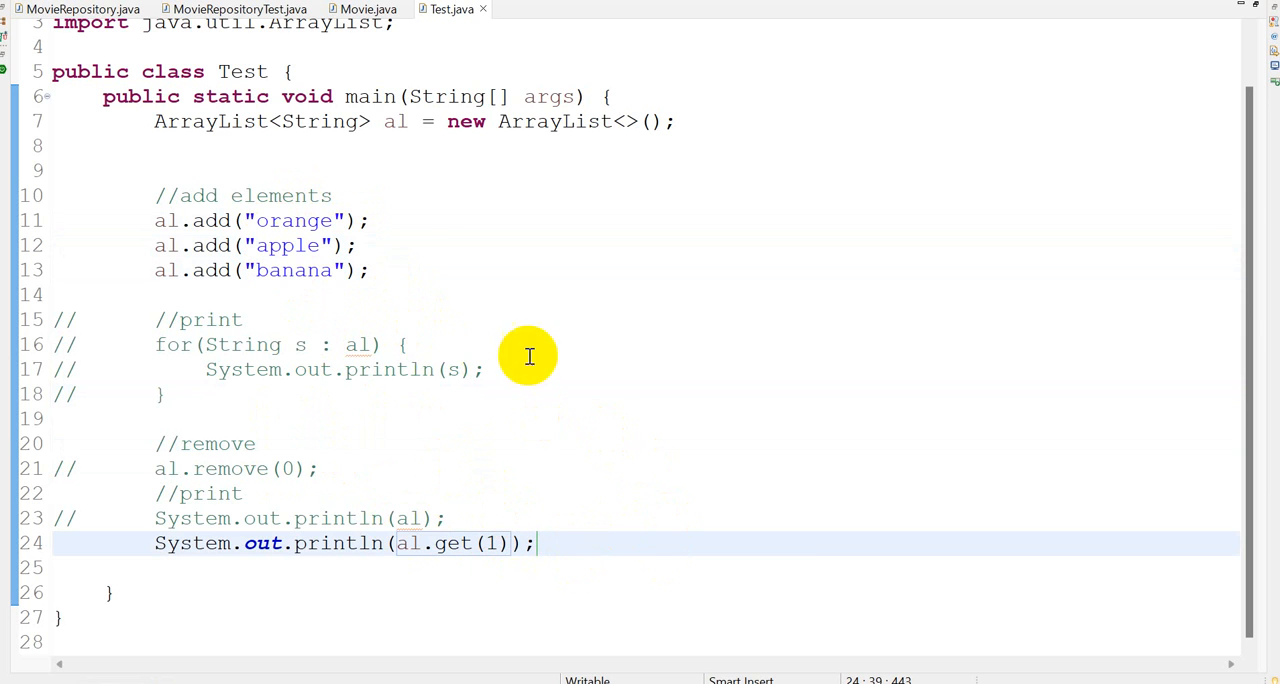
double_click(289, 245)
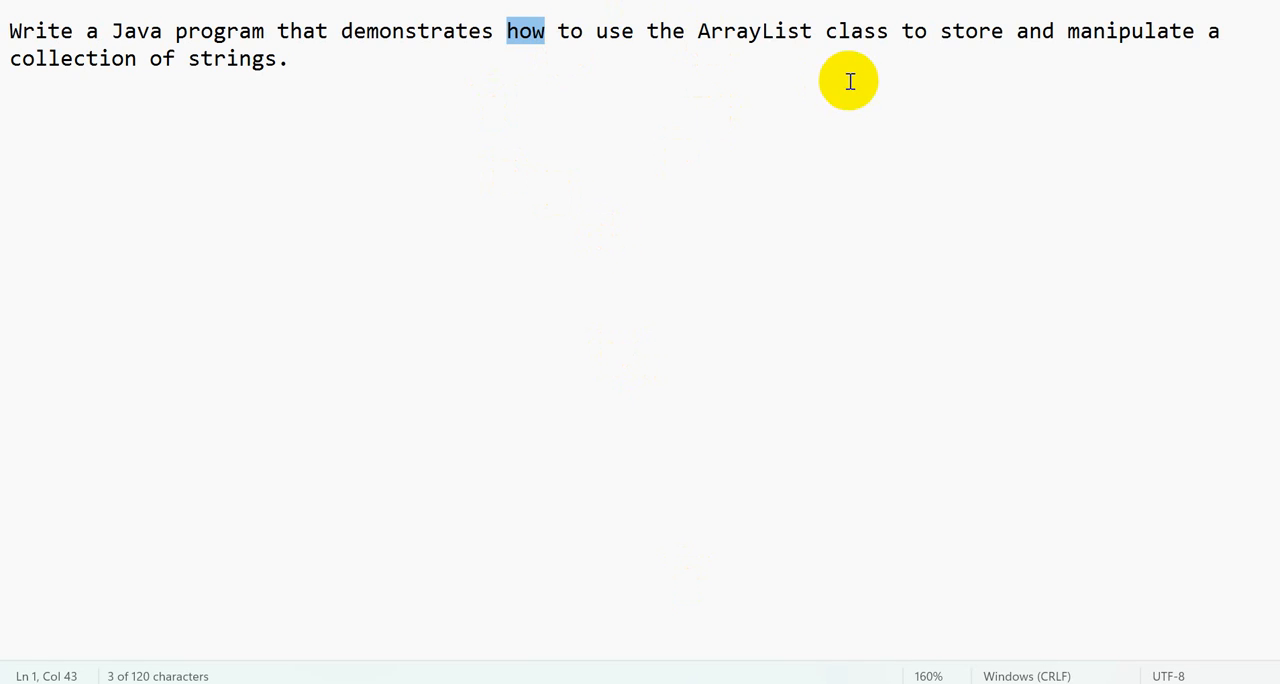
mouse_move(1012, 248)
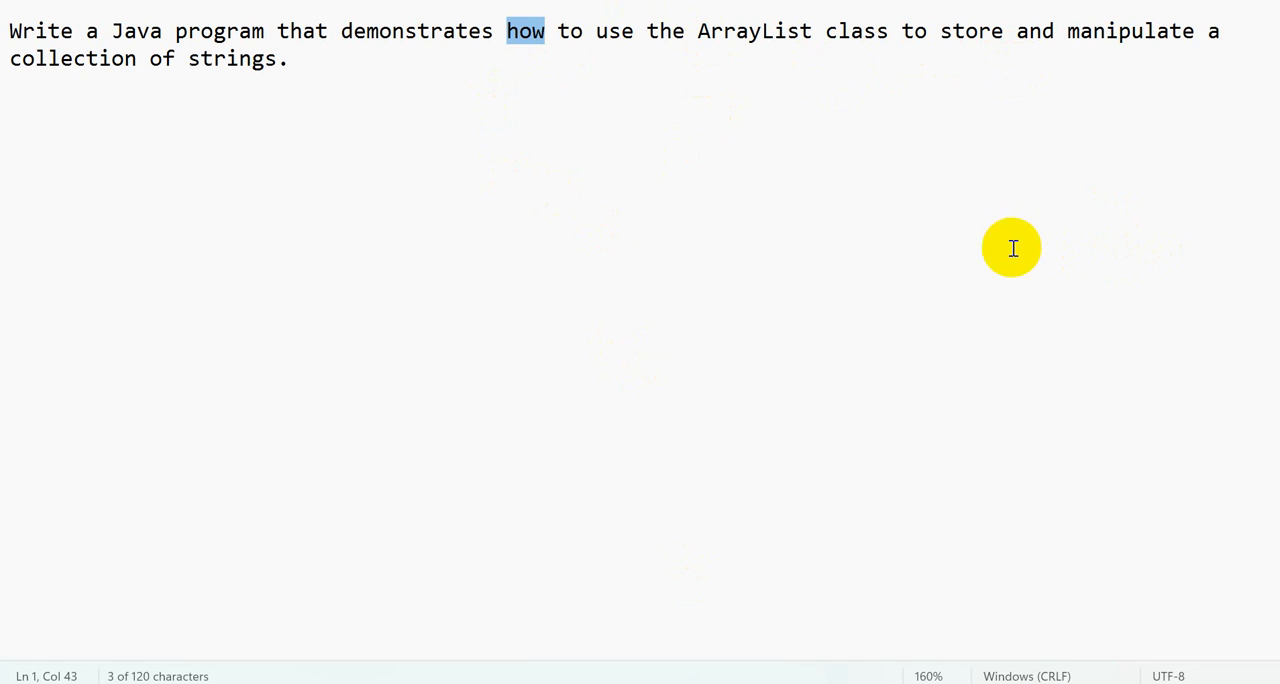
mouse_move(754, 636)
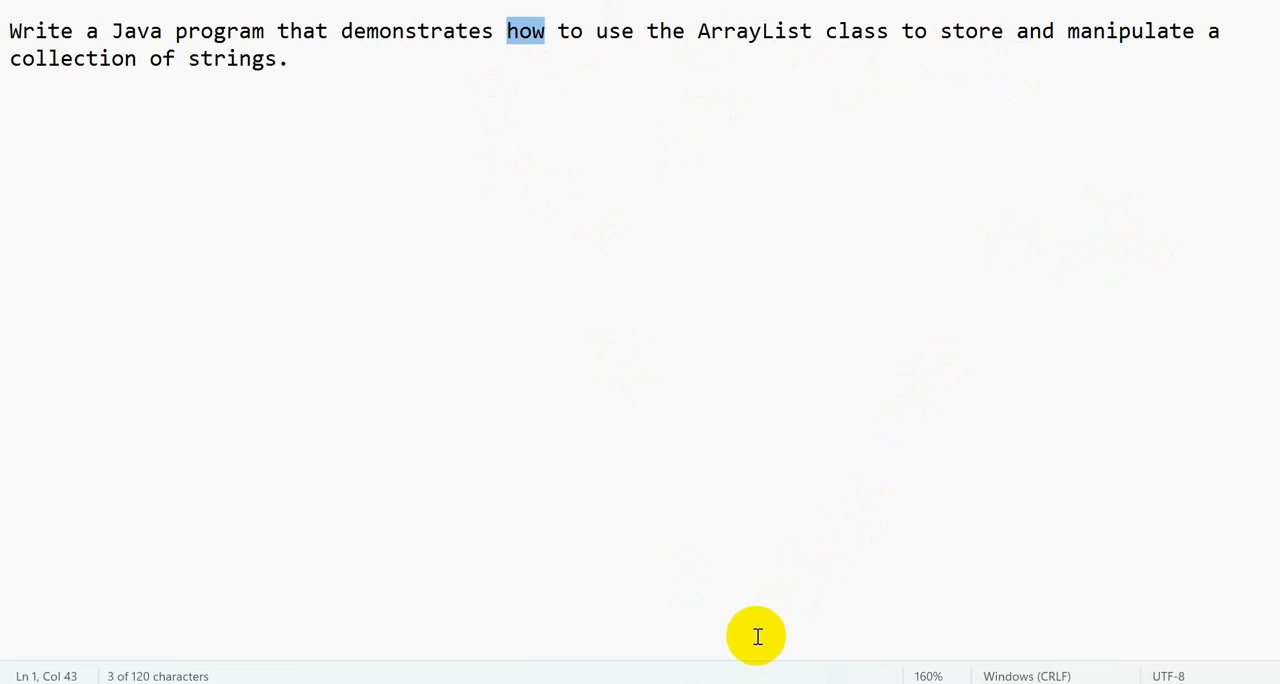
mouse_move(816, 591)
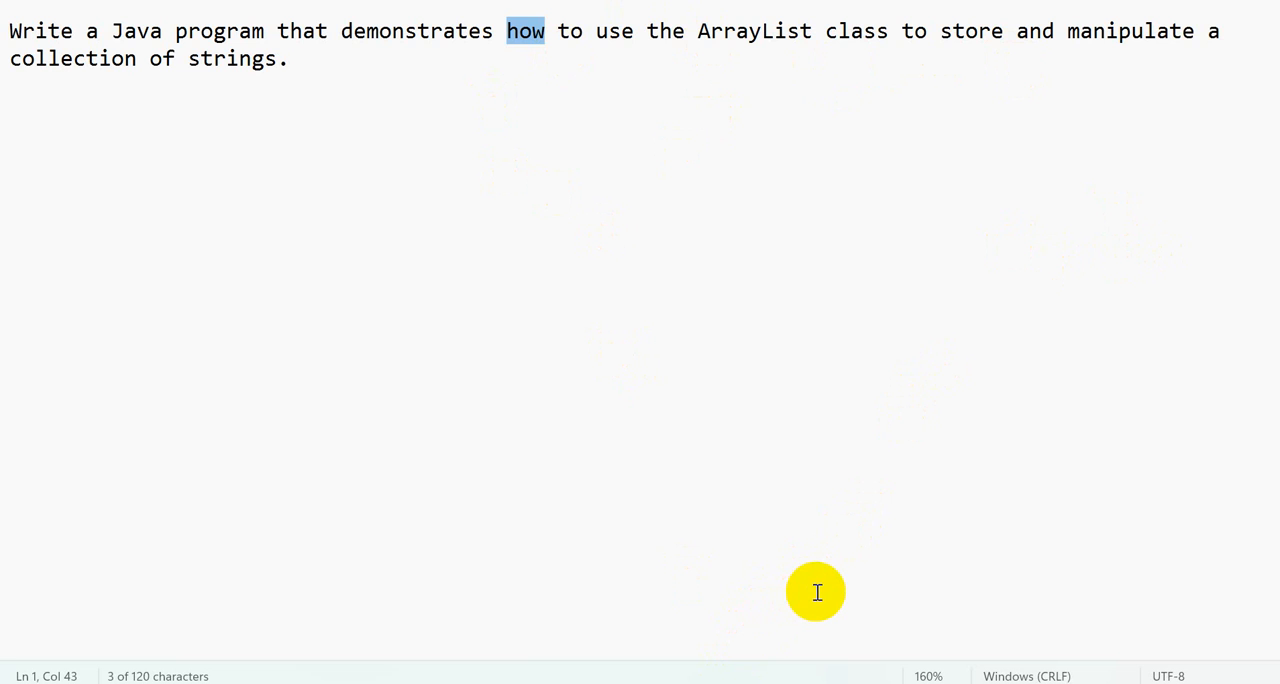